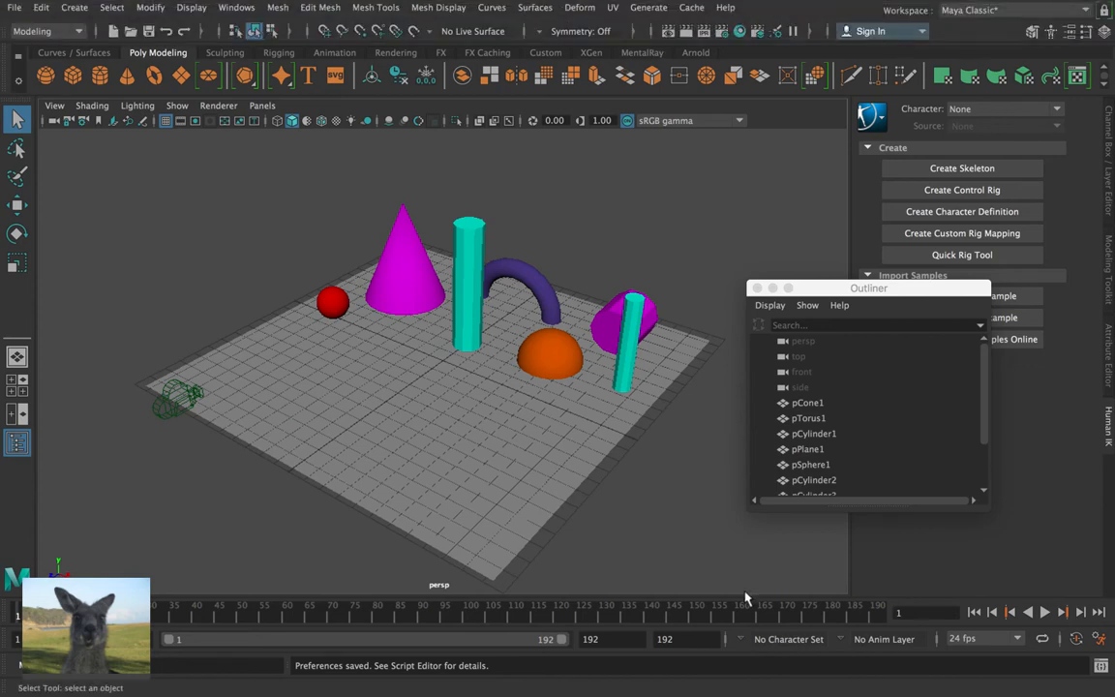
mouse_move(689, 516)
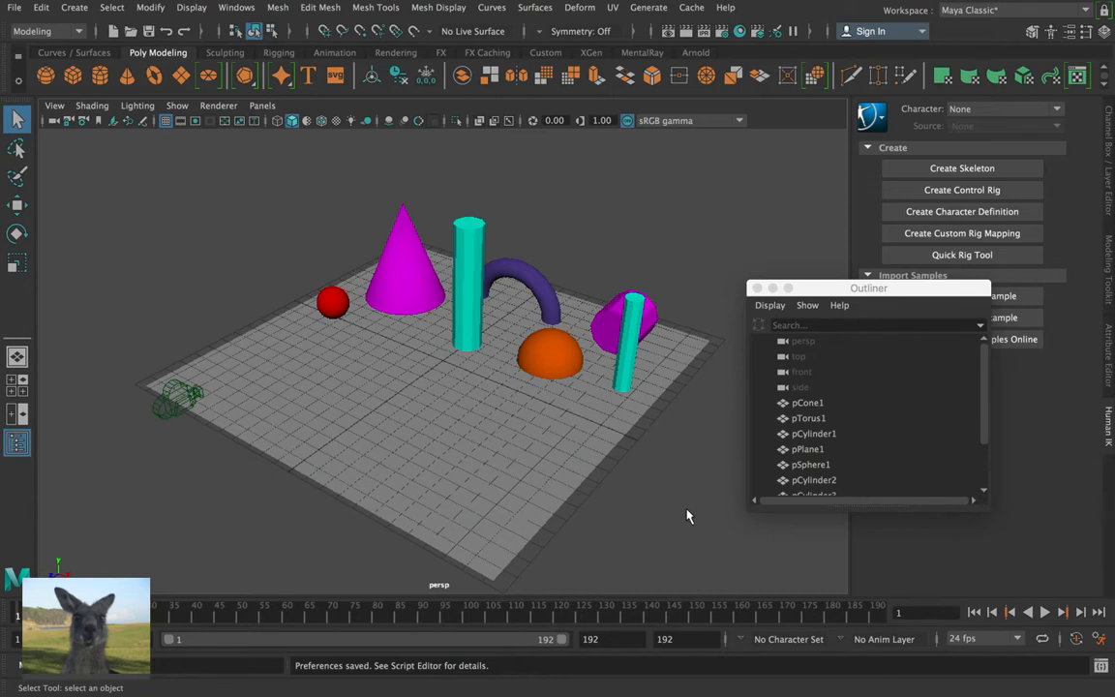
mouse_move(791, 539)
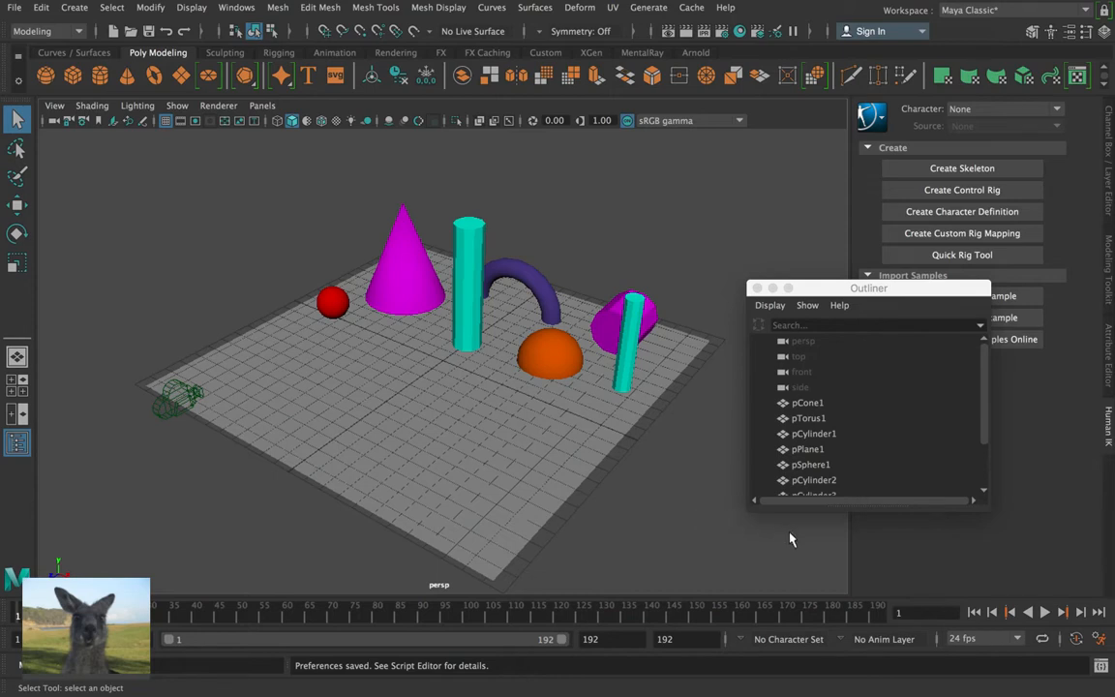
mouse_move(820, 628)
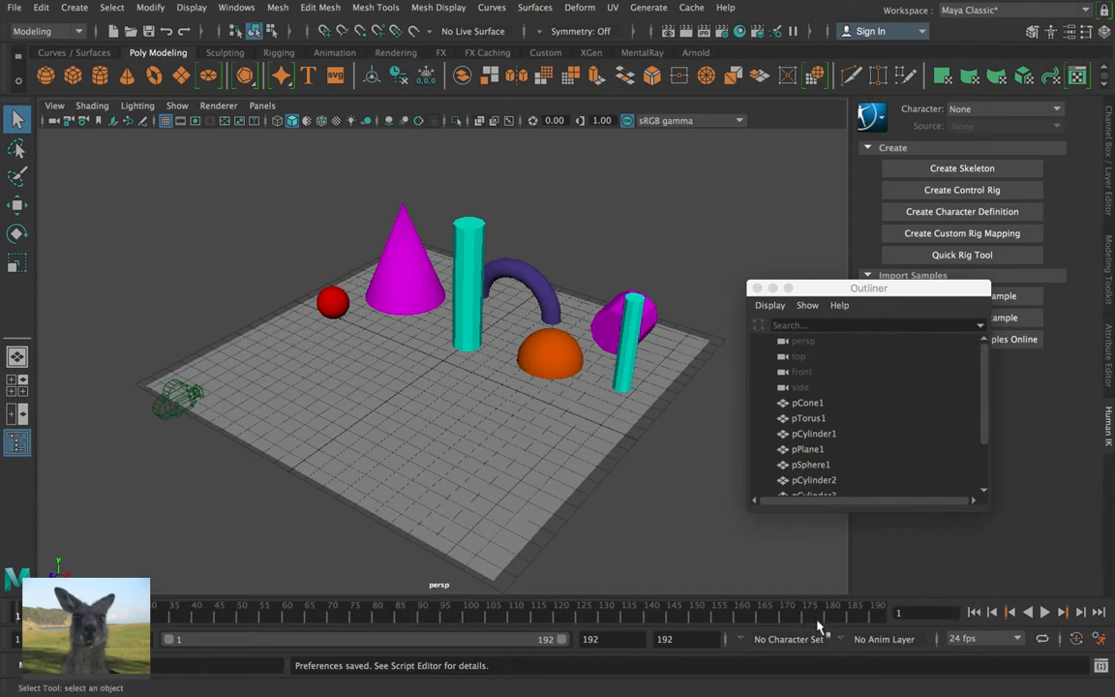
- Close the outliner and set the Time Slider preferences framerate to 24 fps
click(590, 639)
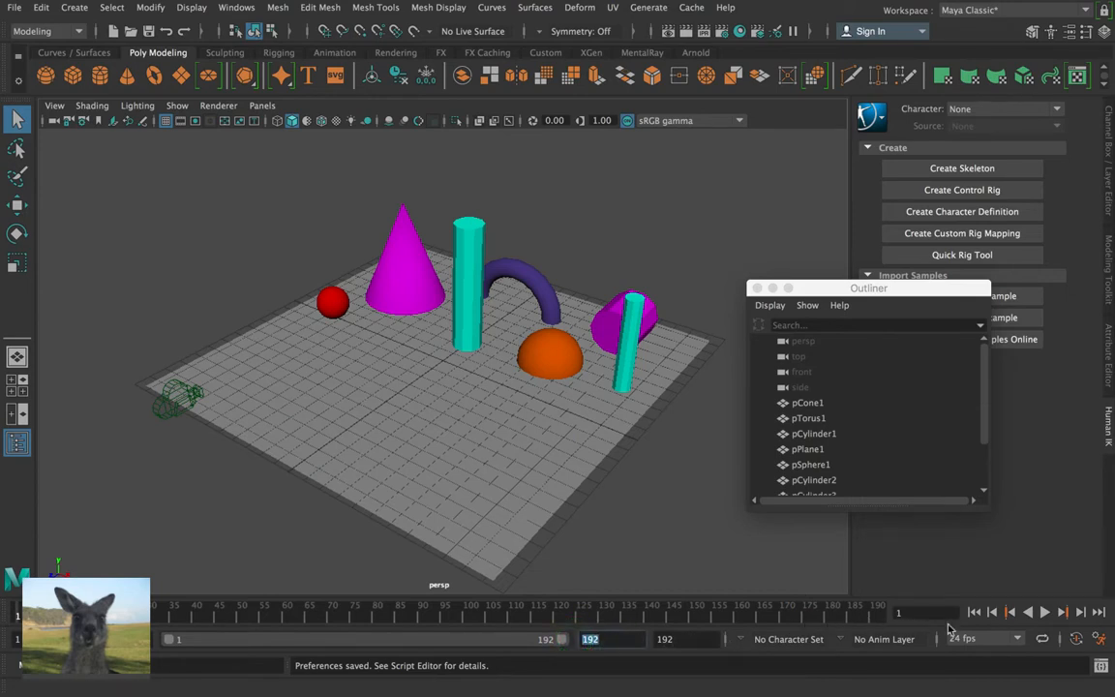
mouse_move(978, 649)
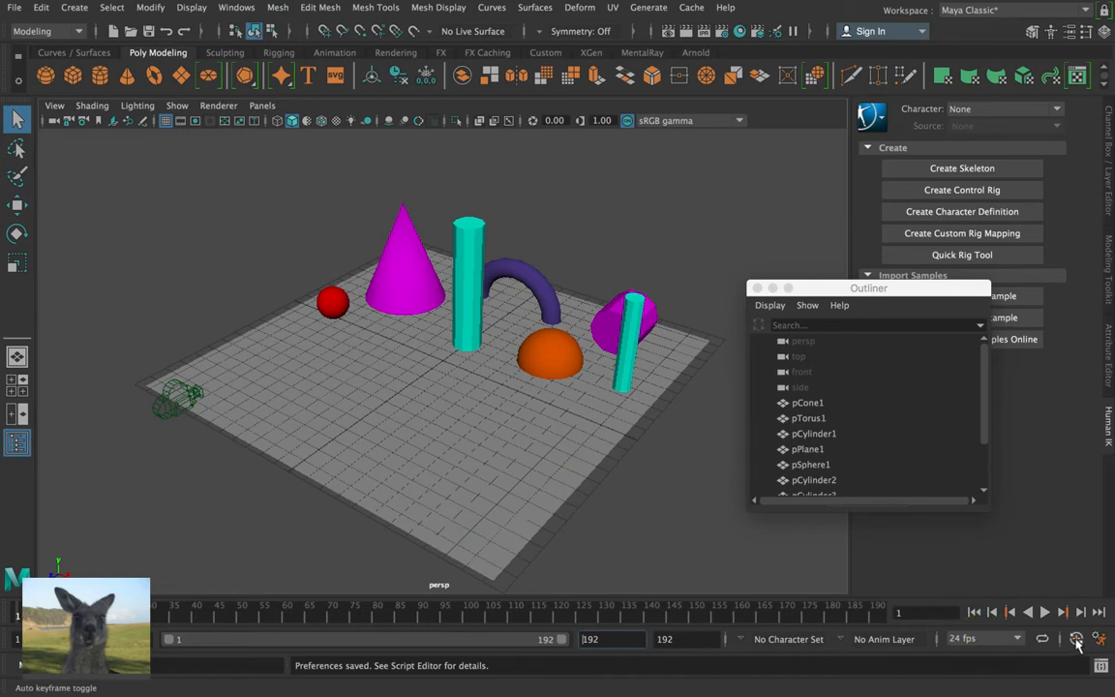
click(1077, 639)
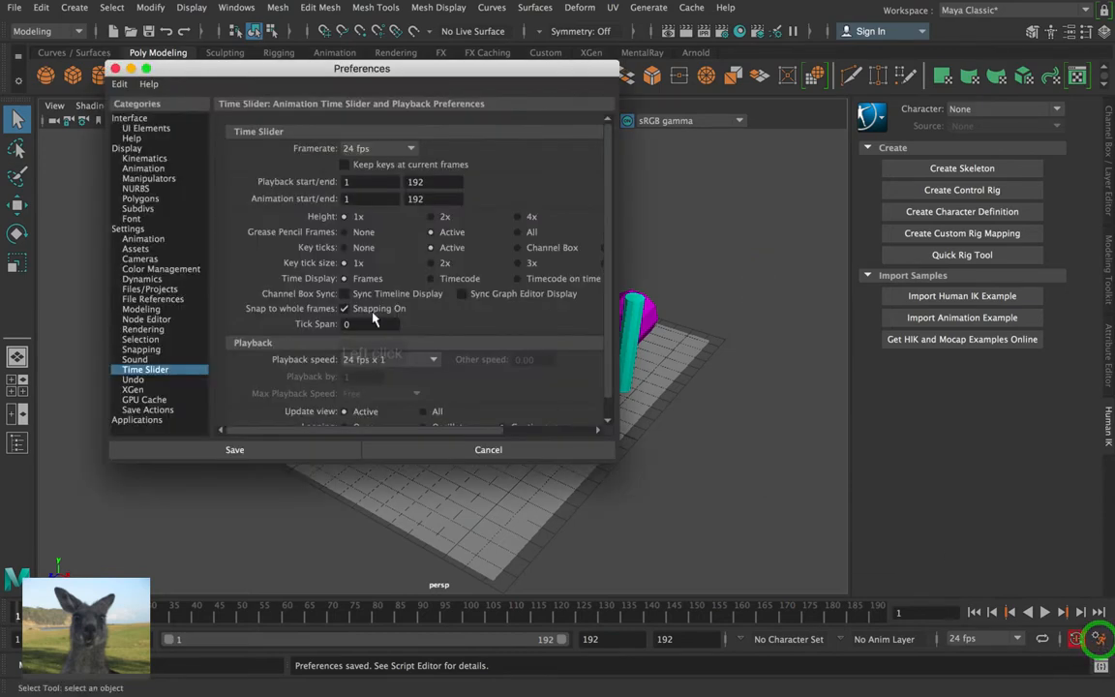
click(376, 148)
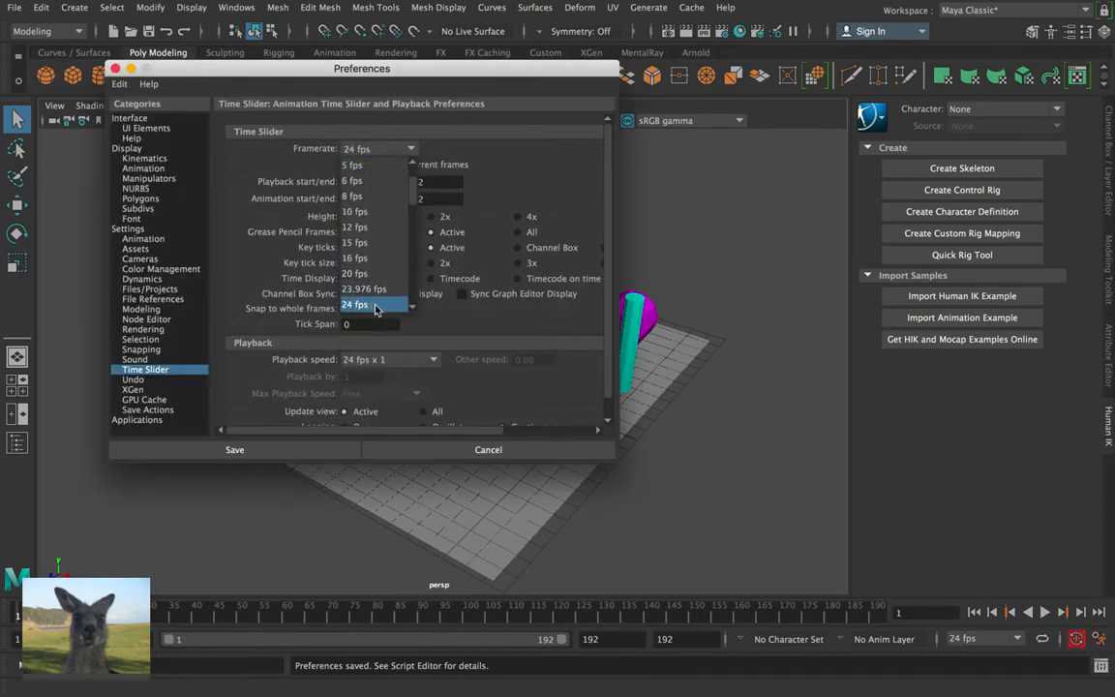
click(356, 304)
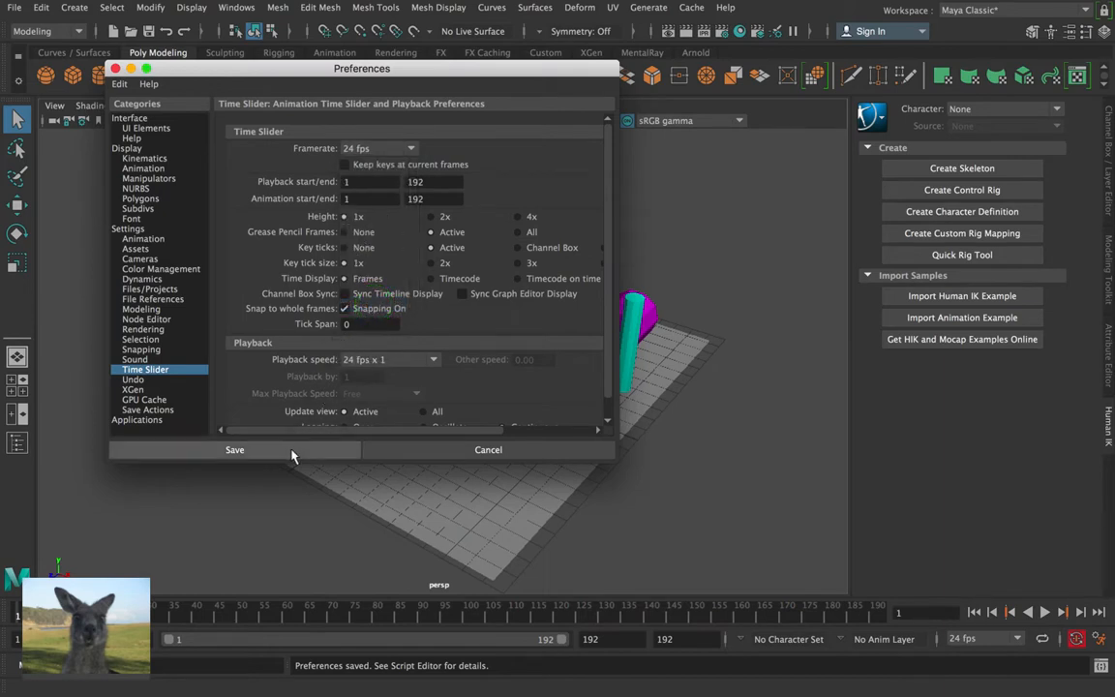
- Save the preferences, select the camera, then play and stop the animation
click(234, 449)
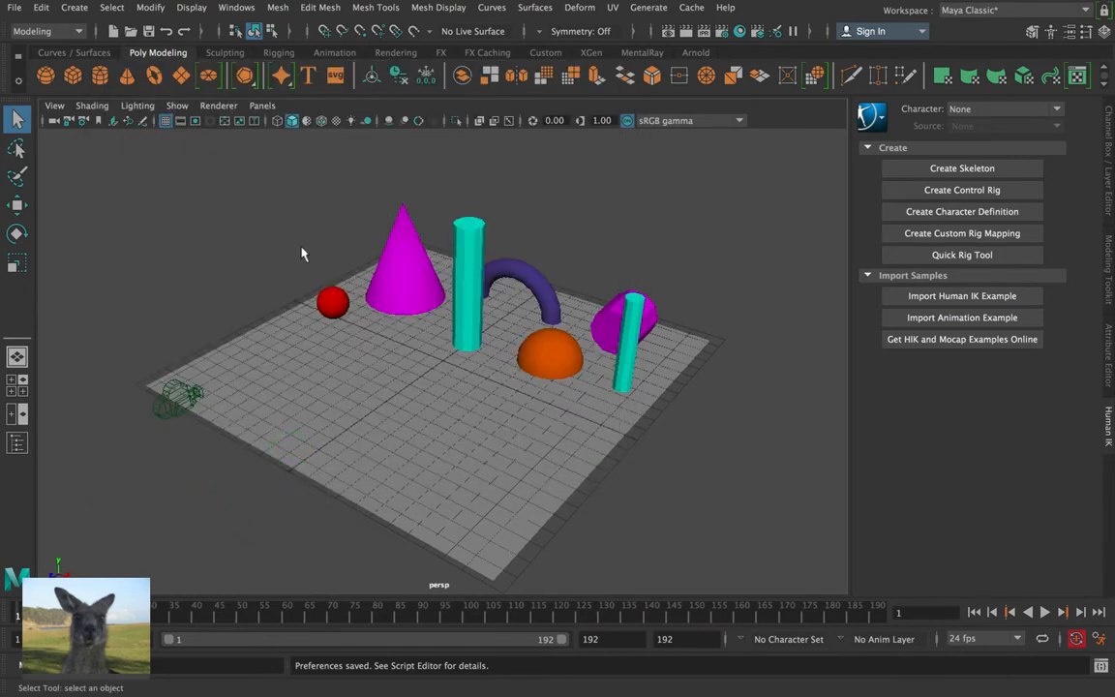
click(177, 399)
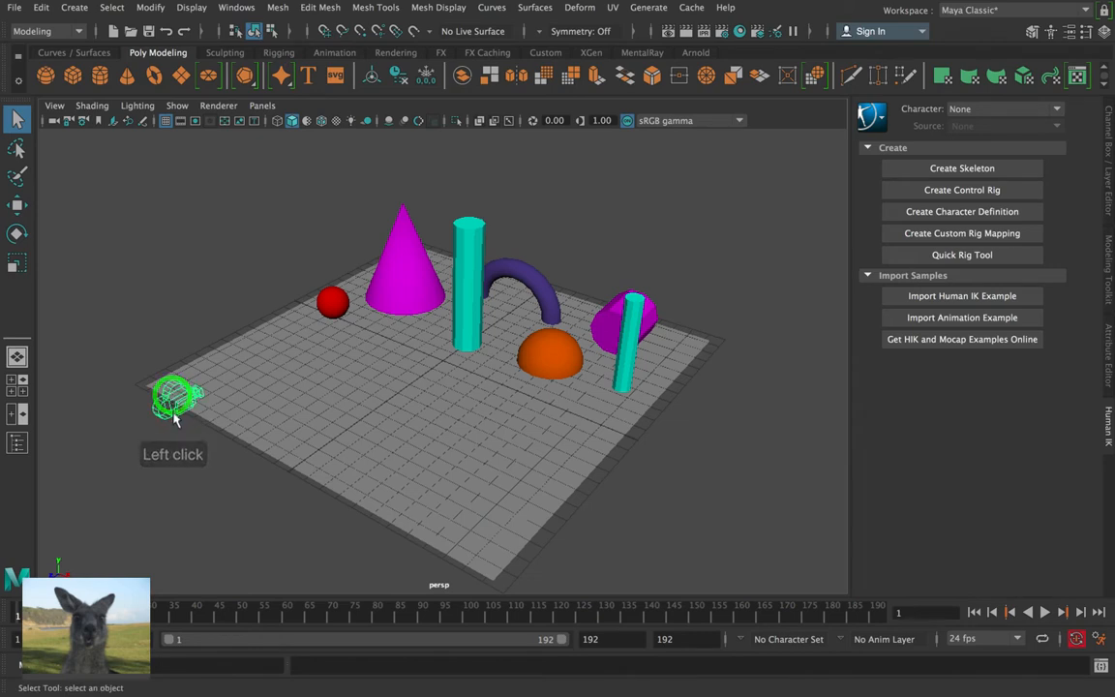
click(1043, 612)
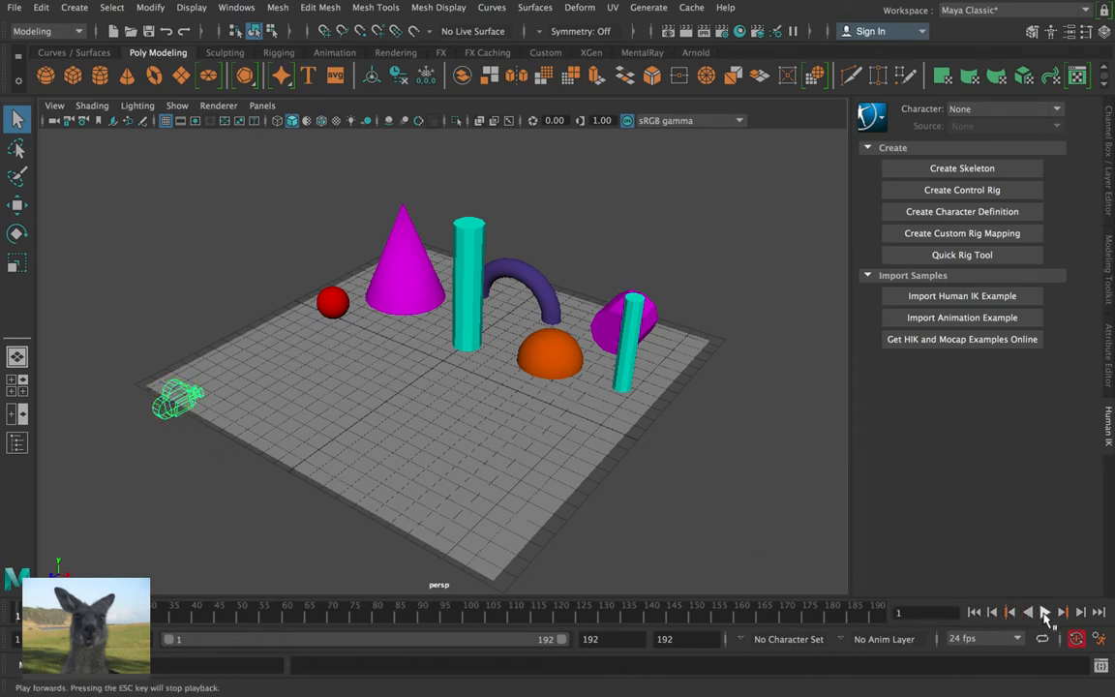
click(1044, 612)
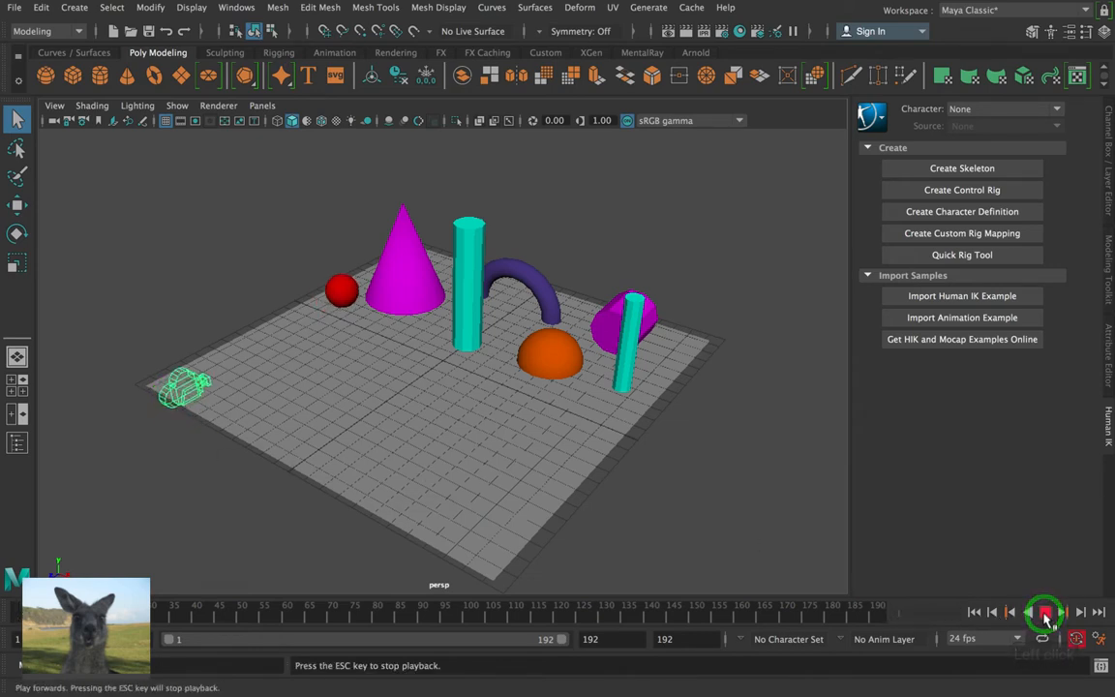
click(1045, 612)
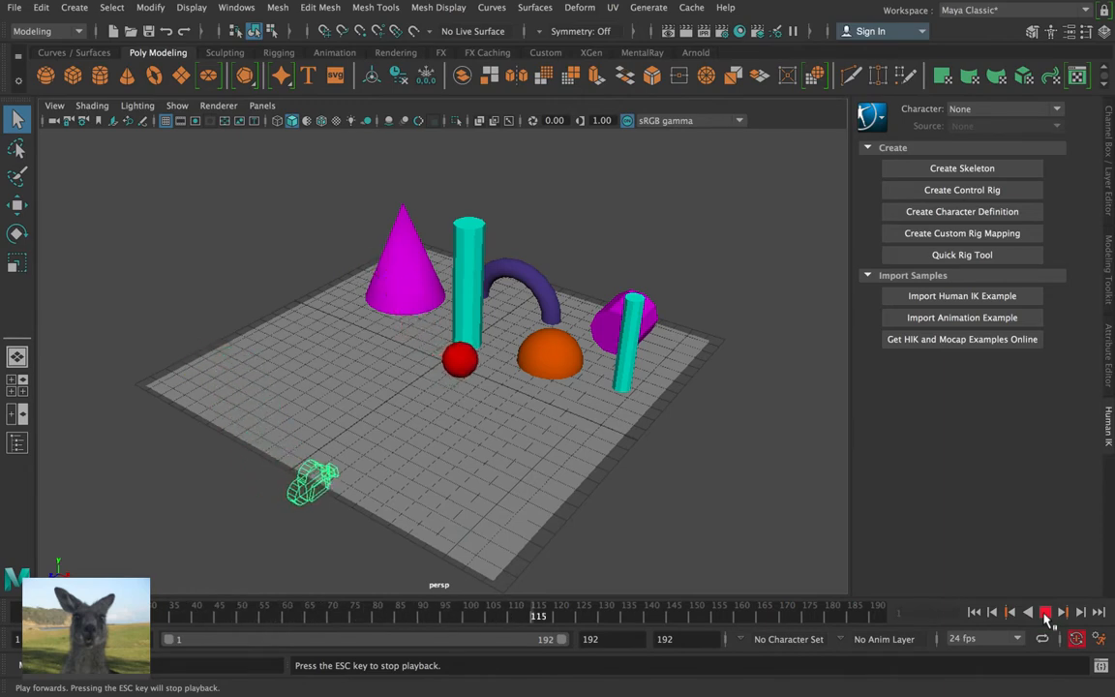
click(1044, 611)
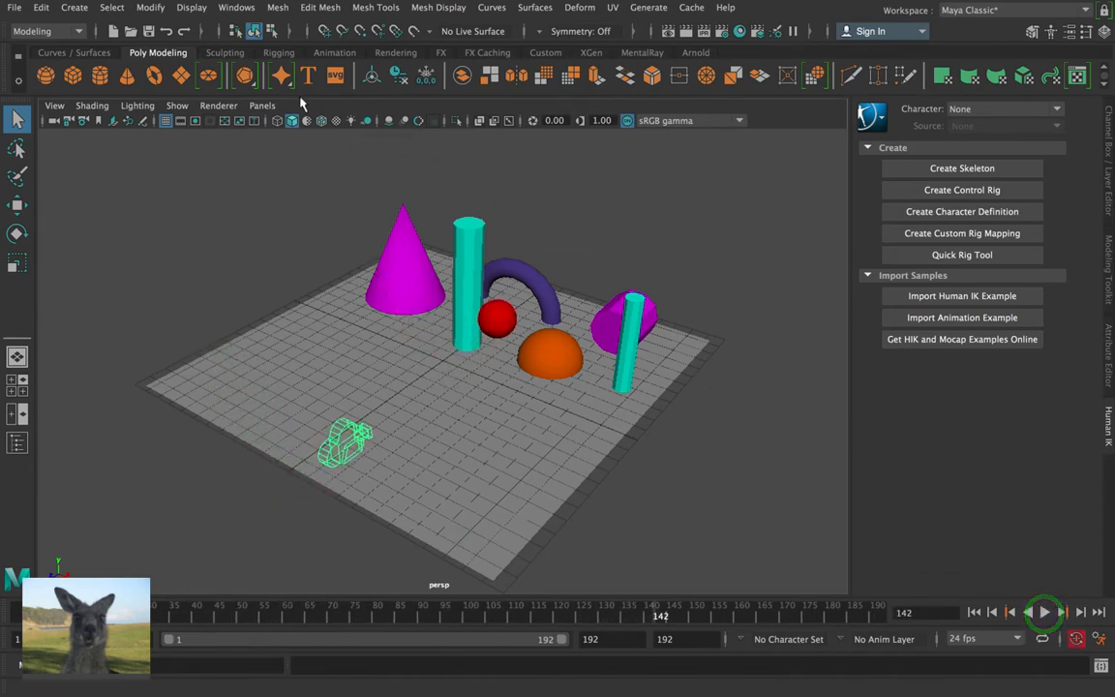
- View the scene through camera1, stop playback, then return to the persp view
click(261, 105)
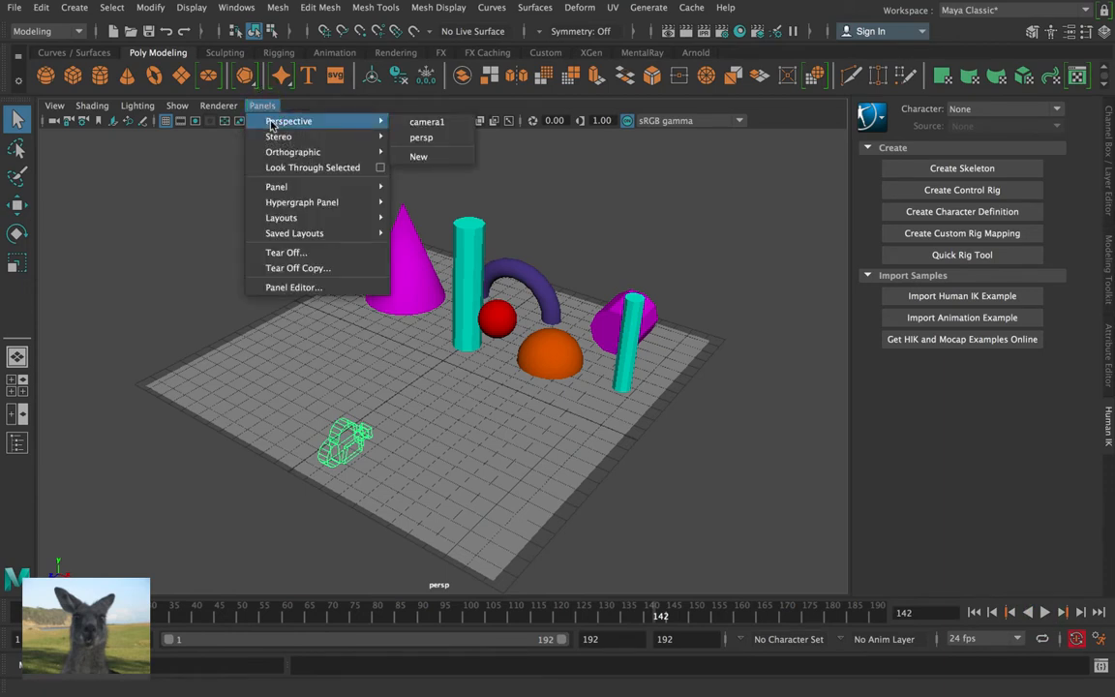
click(427, 121)
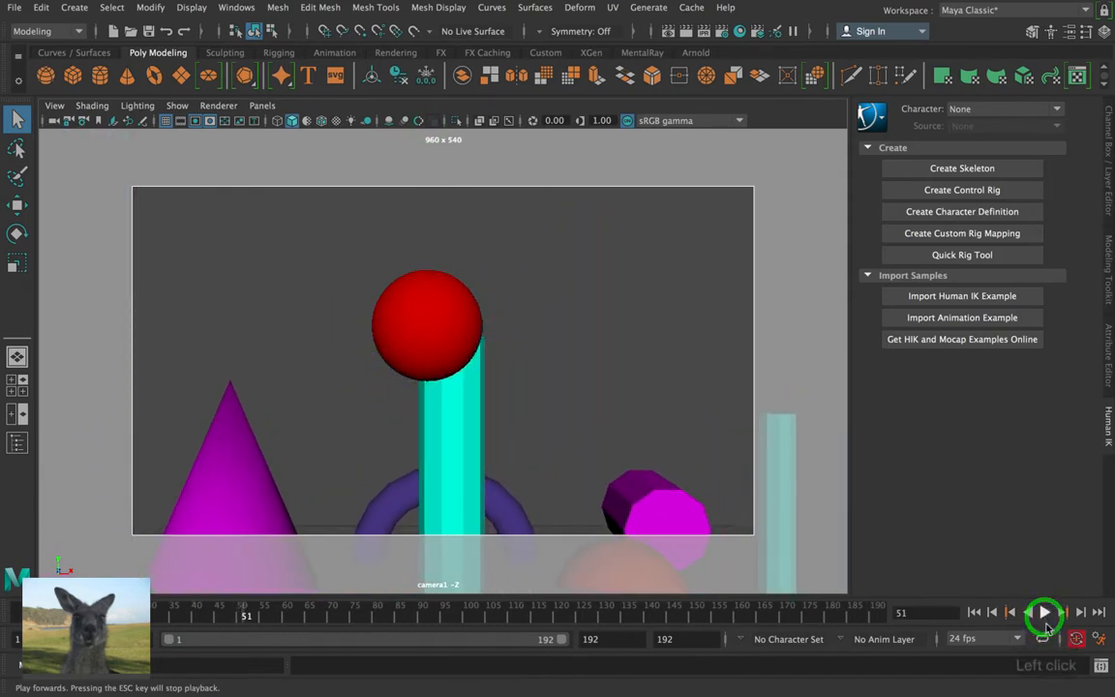
click(1076, 638)
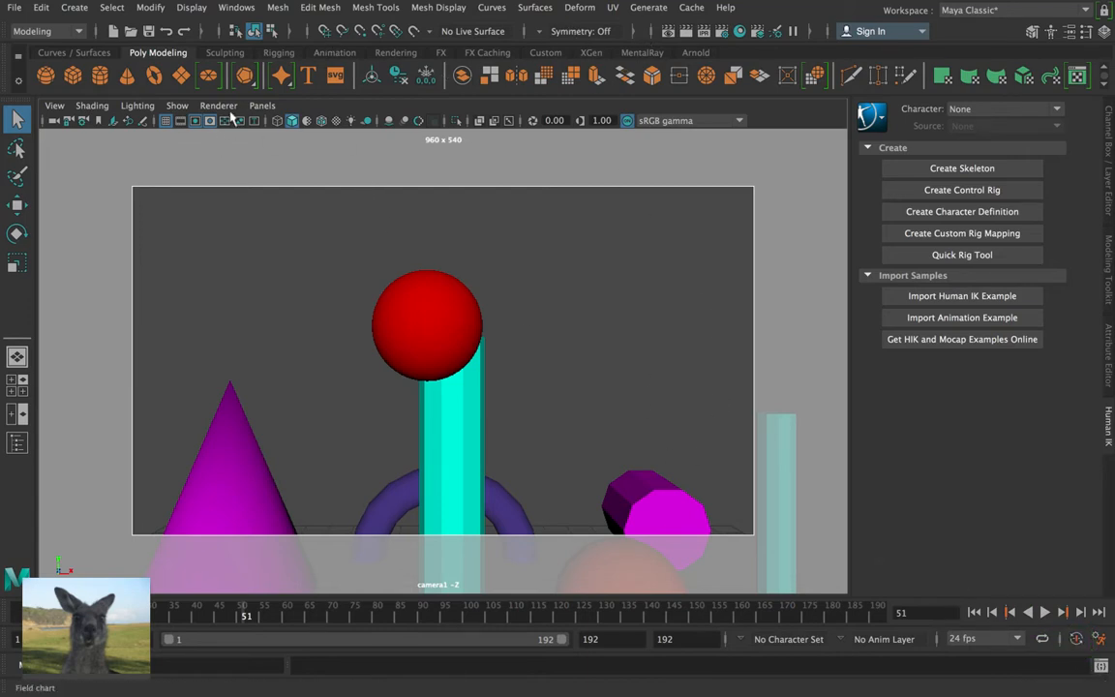
click(262, 105)
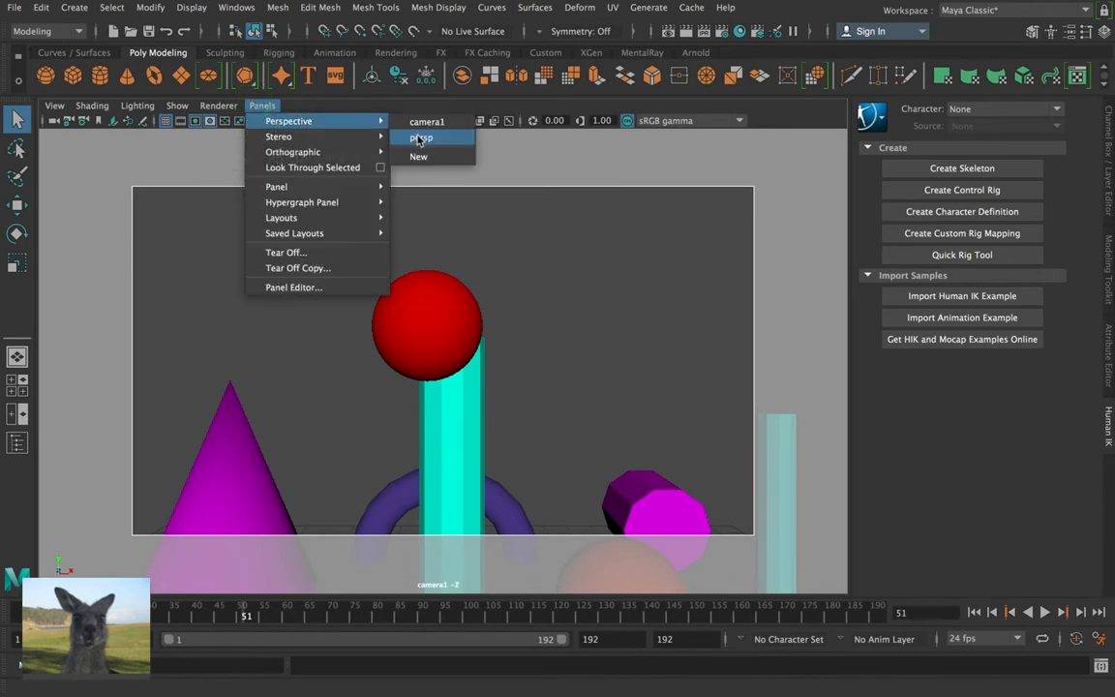
click(420, 138)
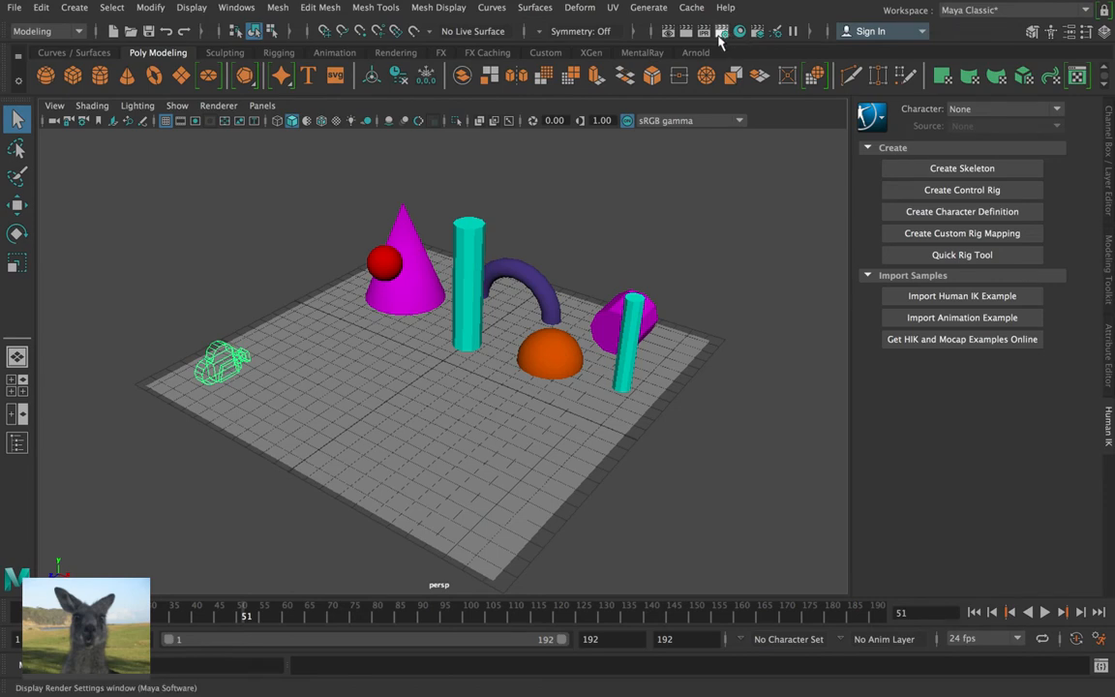
- Set the Render Settings file name prefix to camera1
click(720, 31)
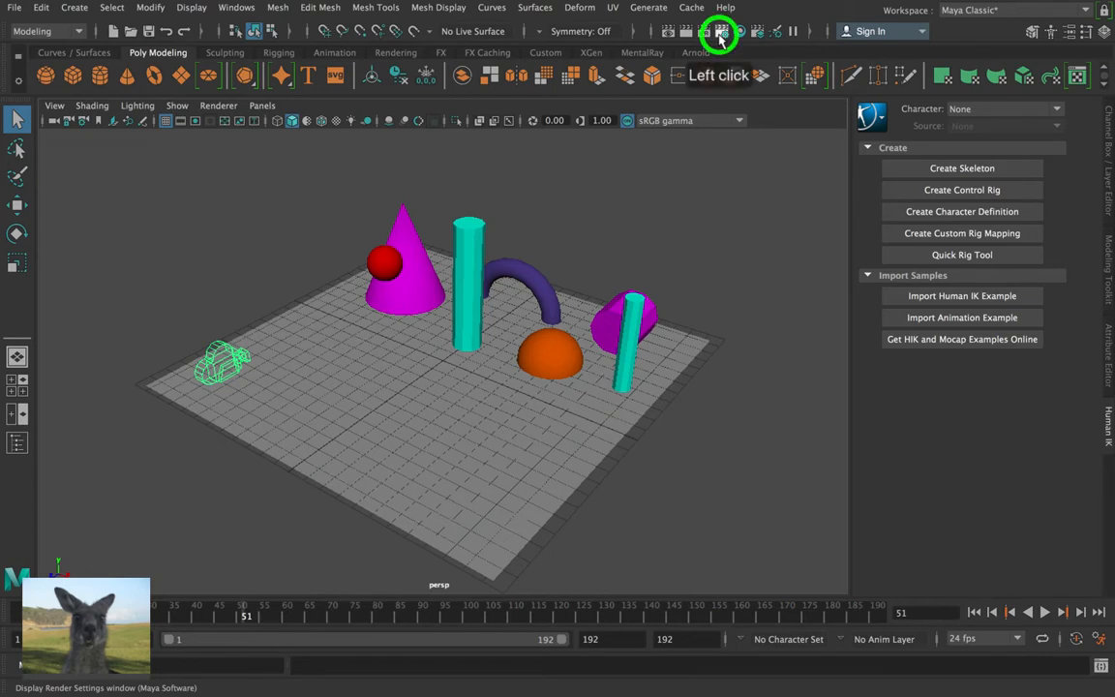
click(722, 31)
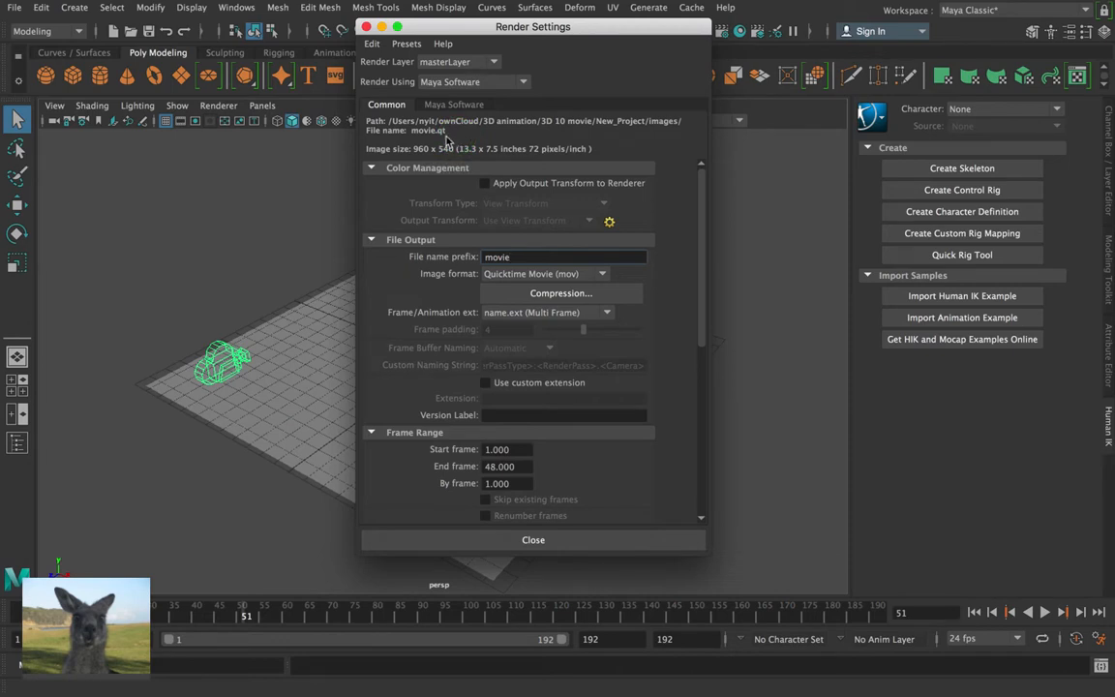
mouse_move(416, 167)
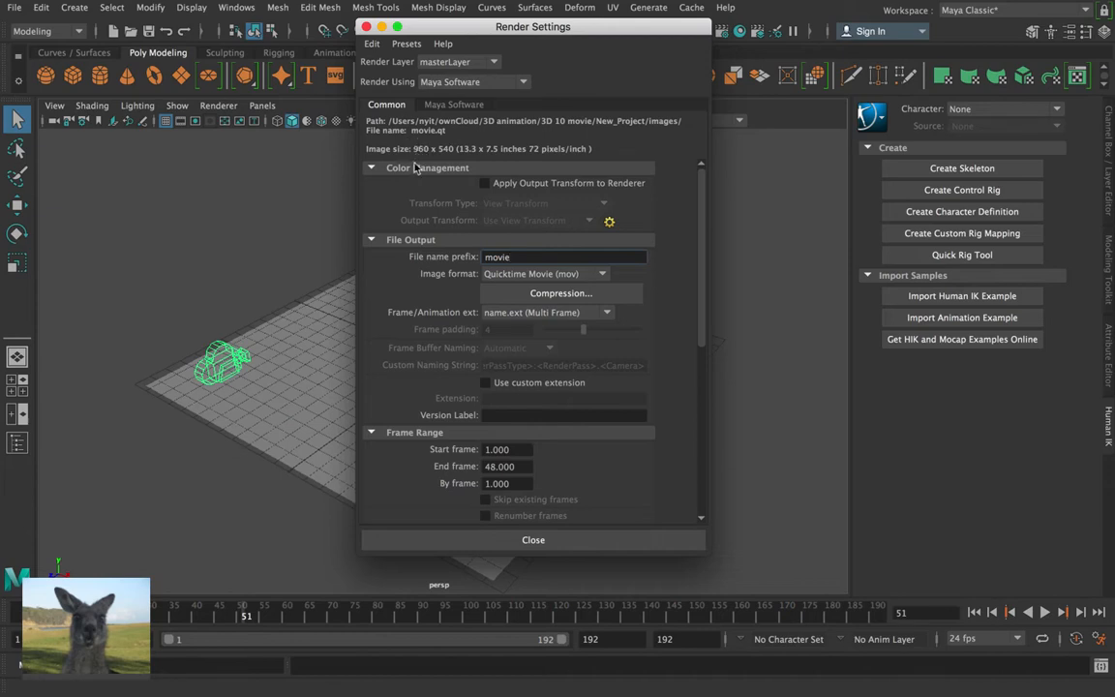
mouse_move(410, 226)
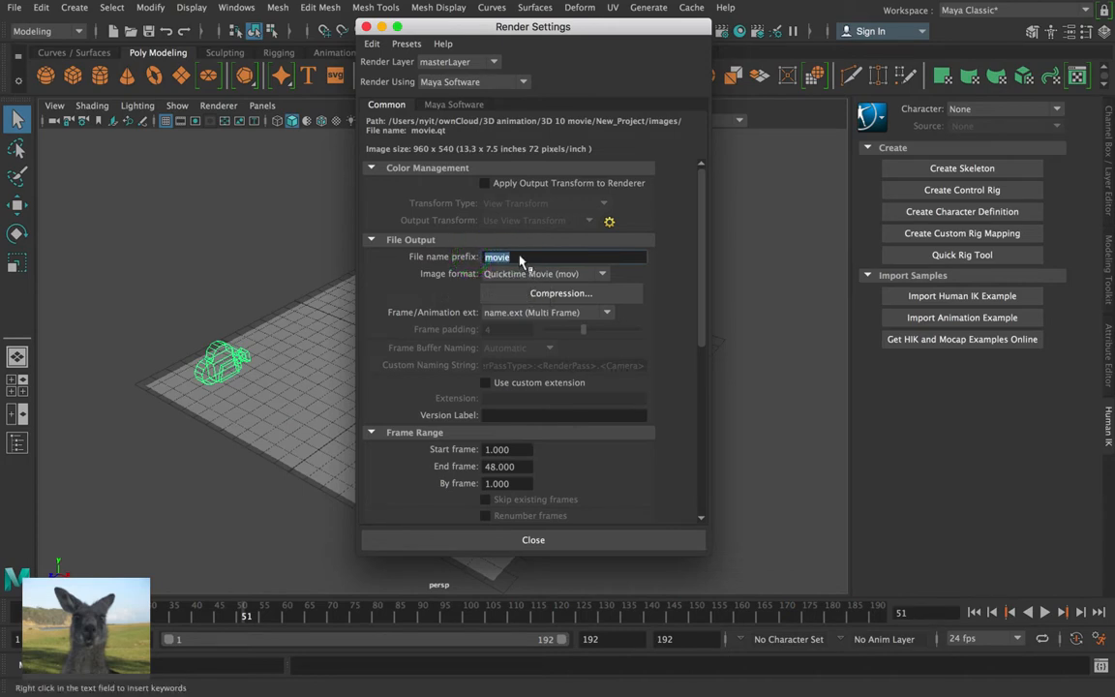
text(ca)
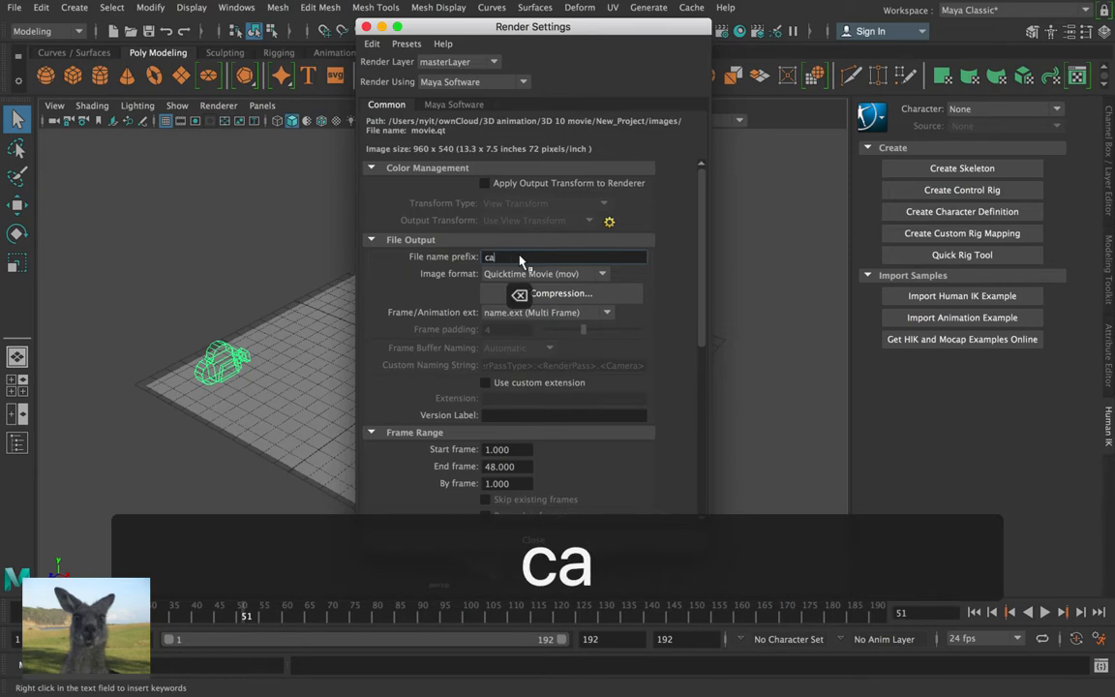
text(mer)
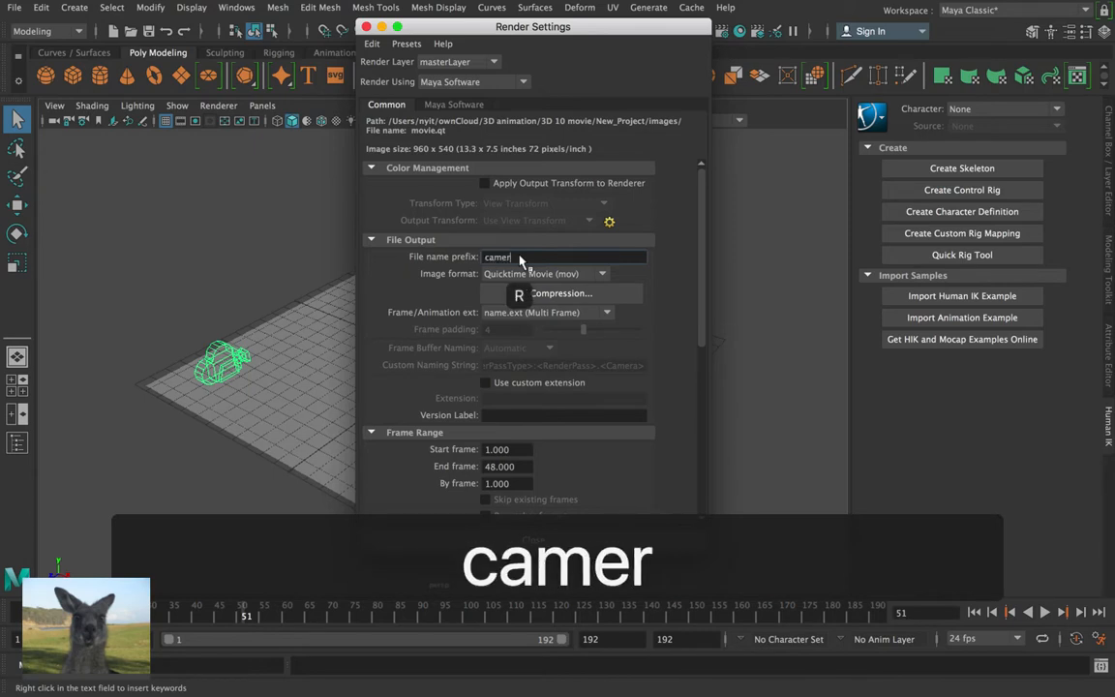
text(a1)
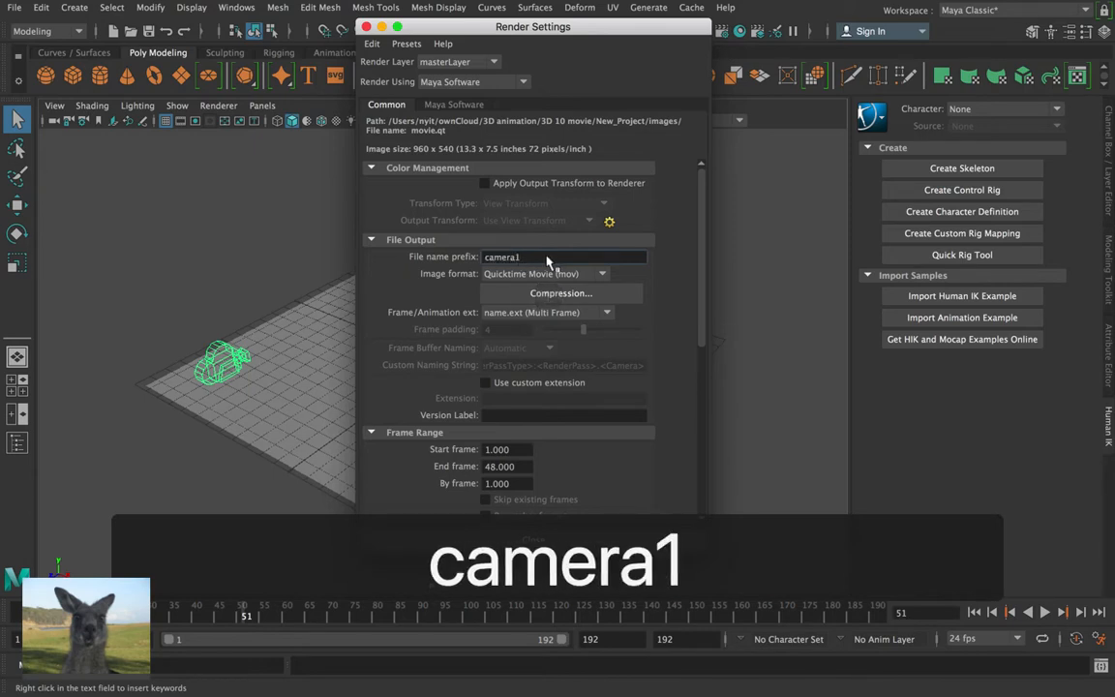
click(601, 273)
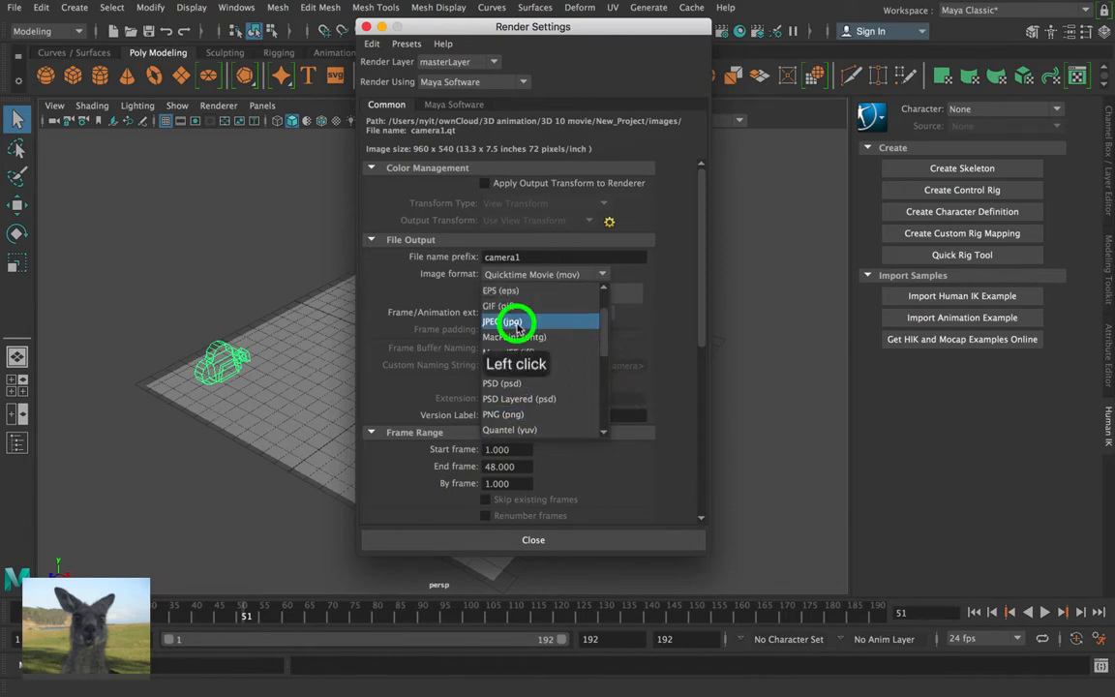
click(503, 321)
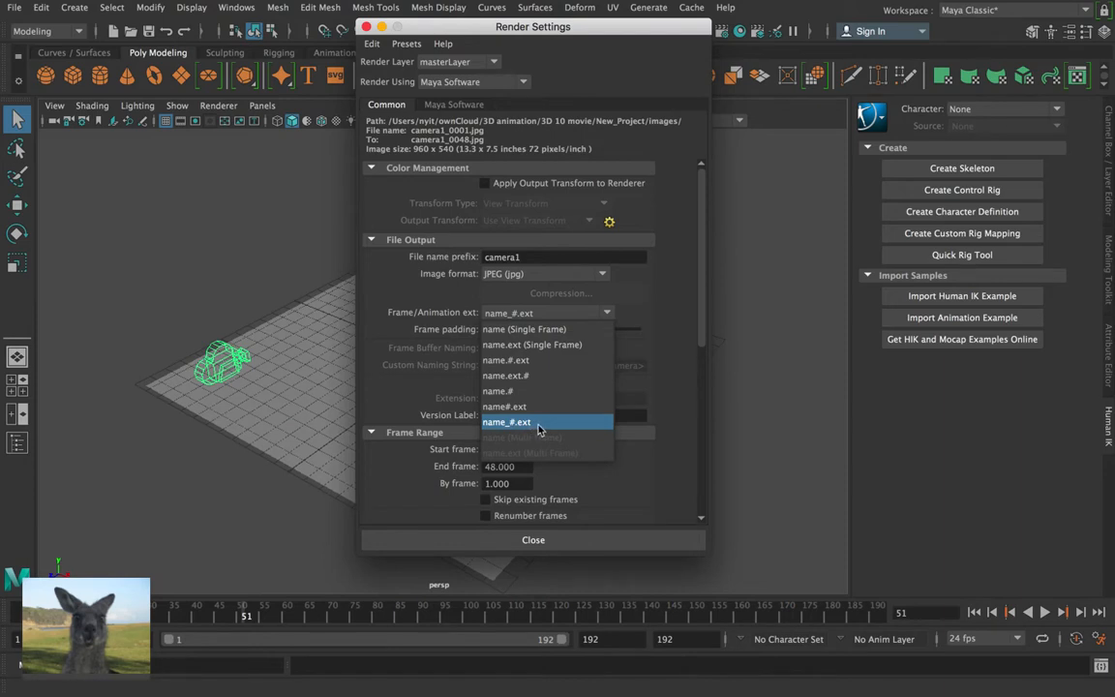
click(507, 421)
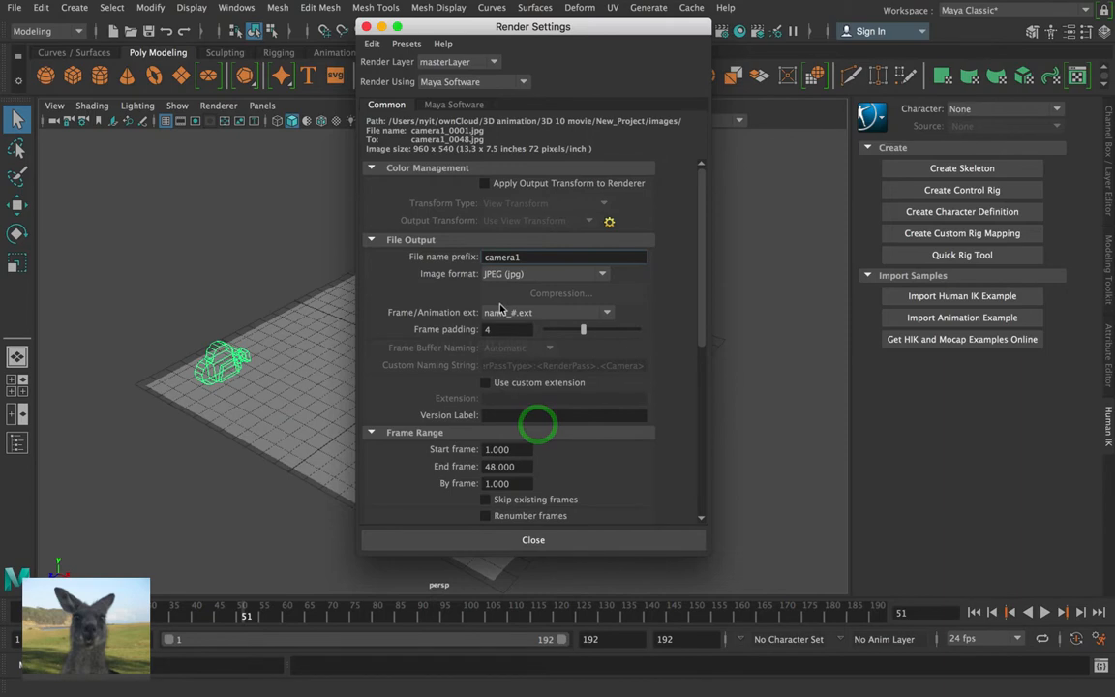
mouse_move(528, 377)
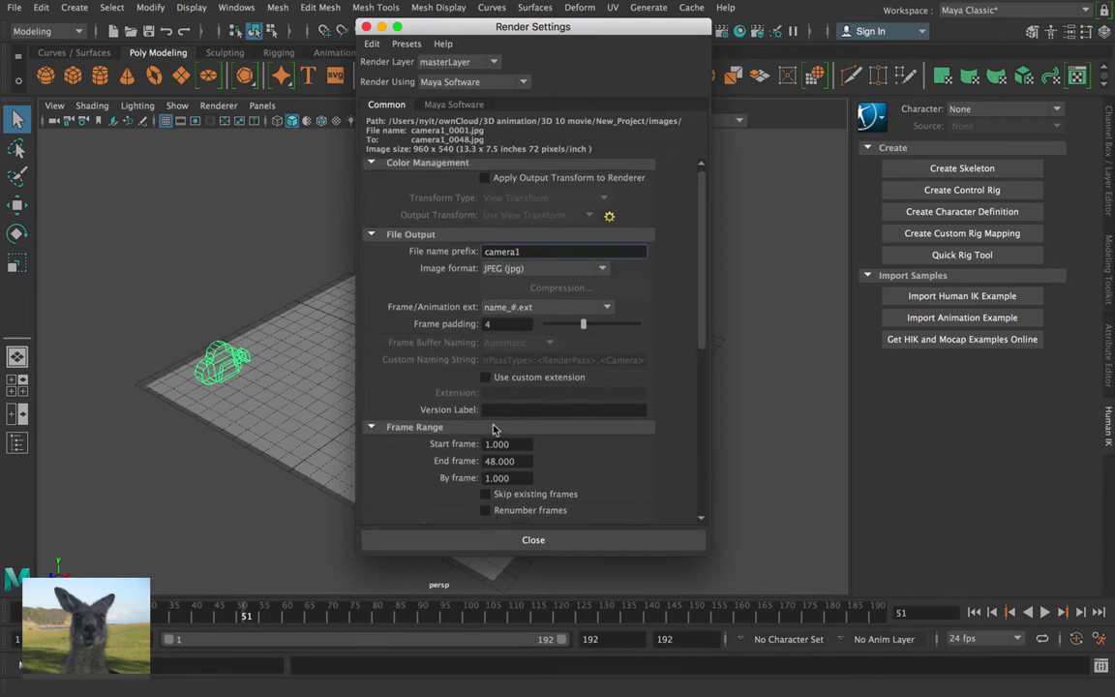
scroll(down, 3)
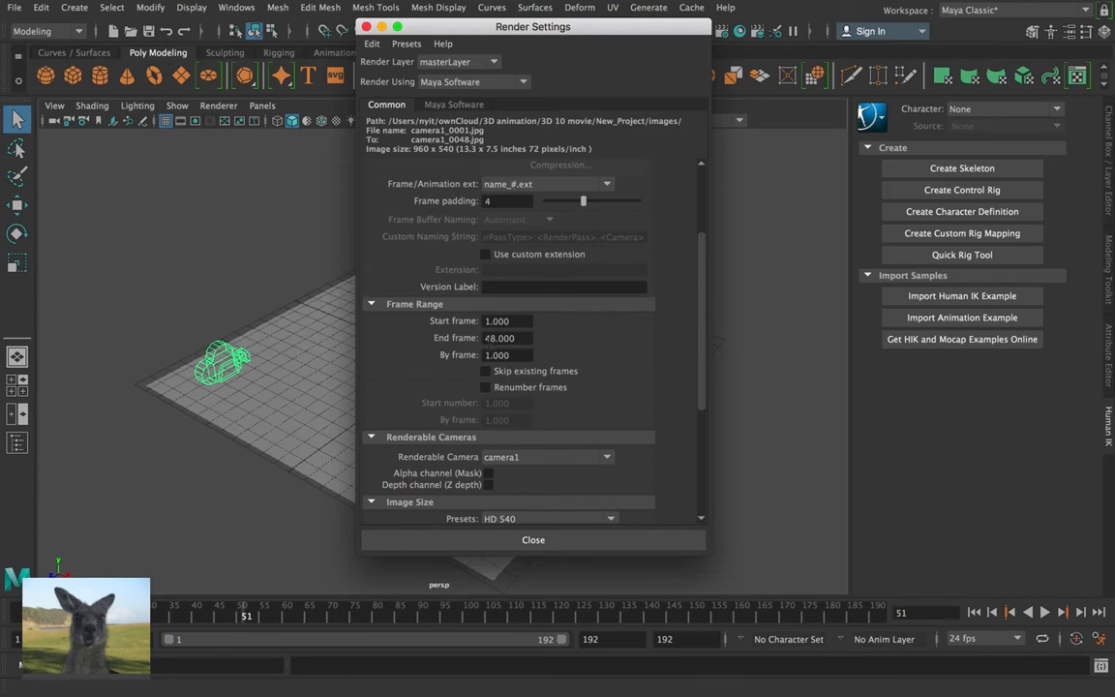
mouse_move(448, 409)
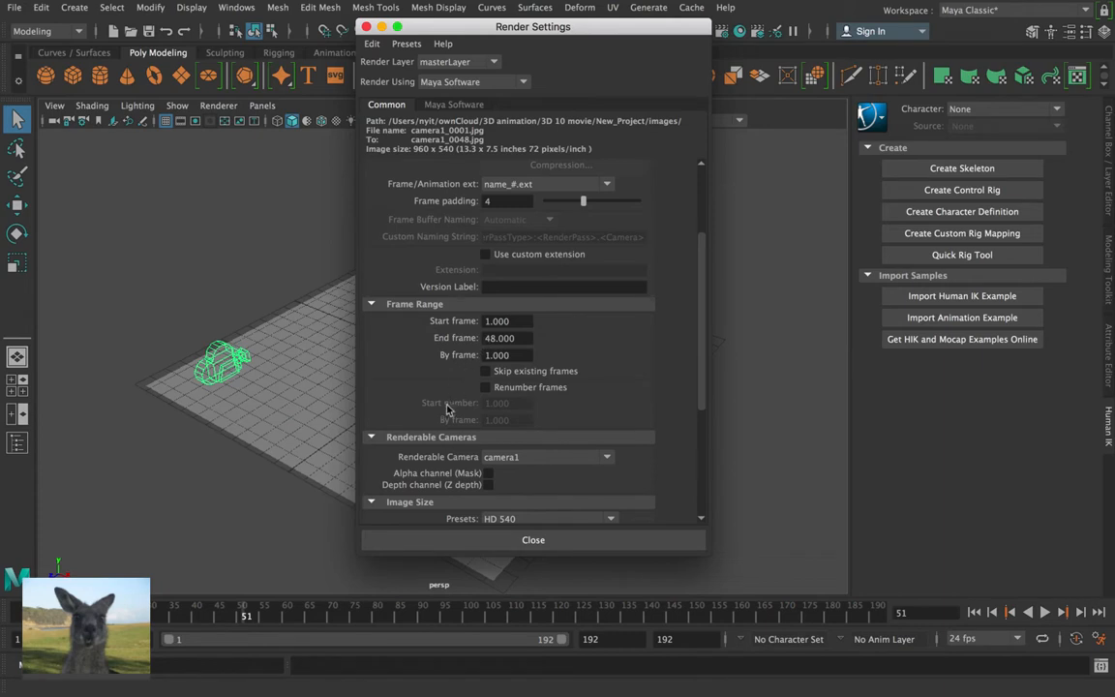
scroll(down, 3)
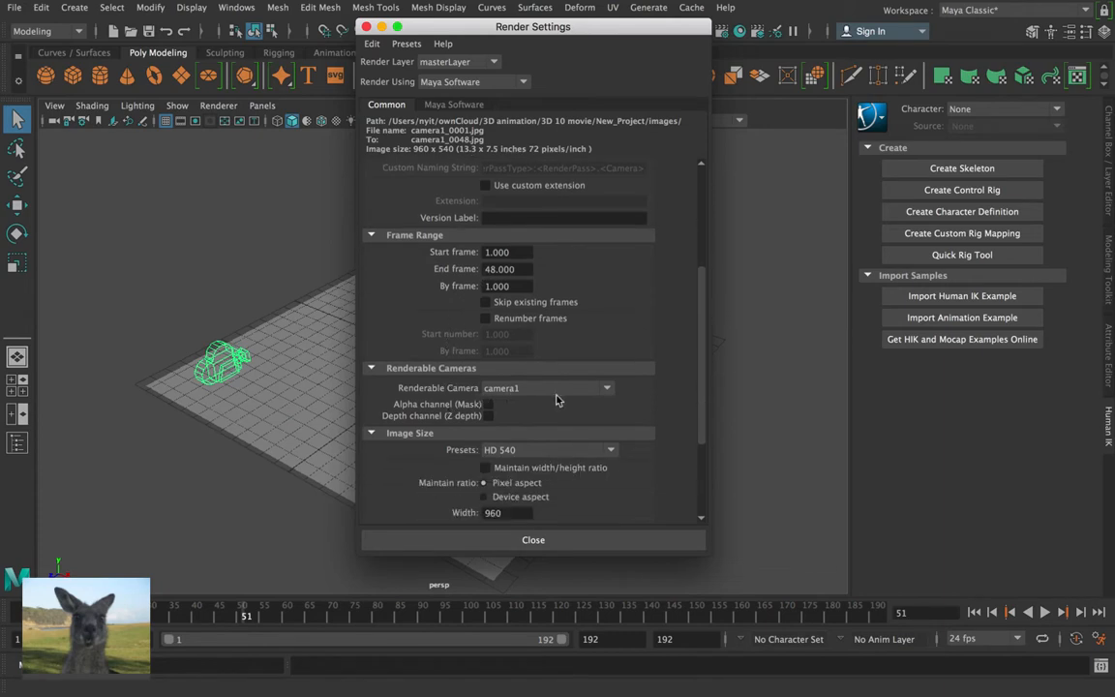
click(607, 387)
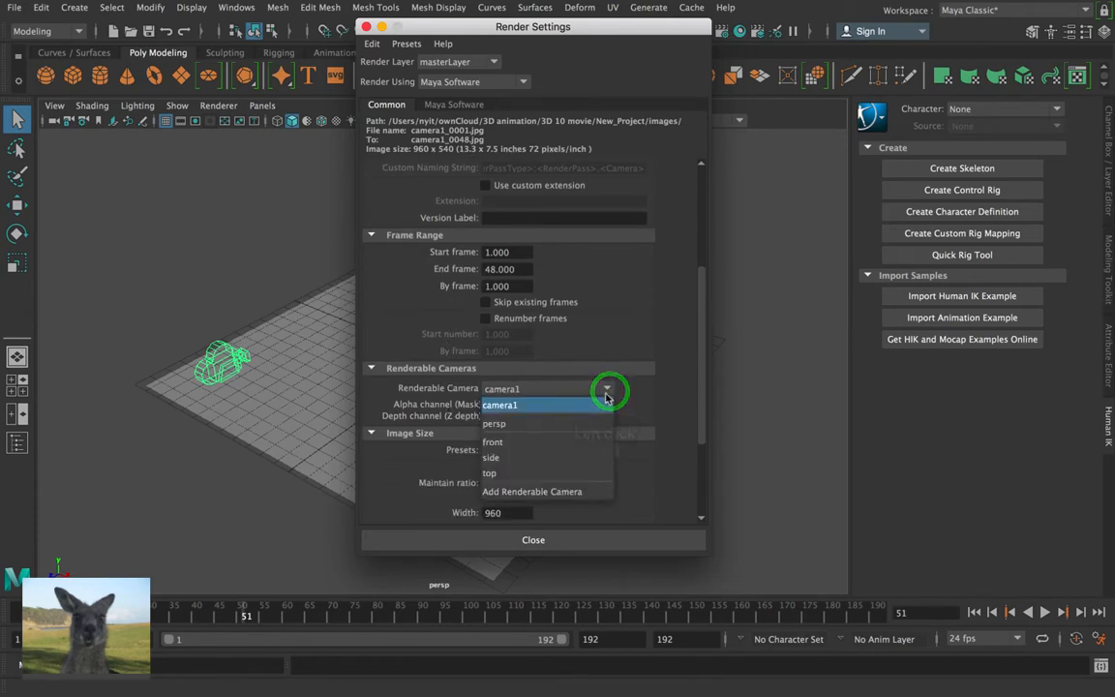
mouse_move(556, 405)
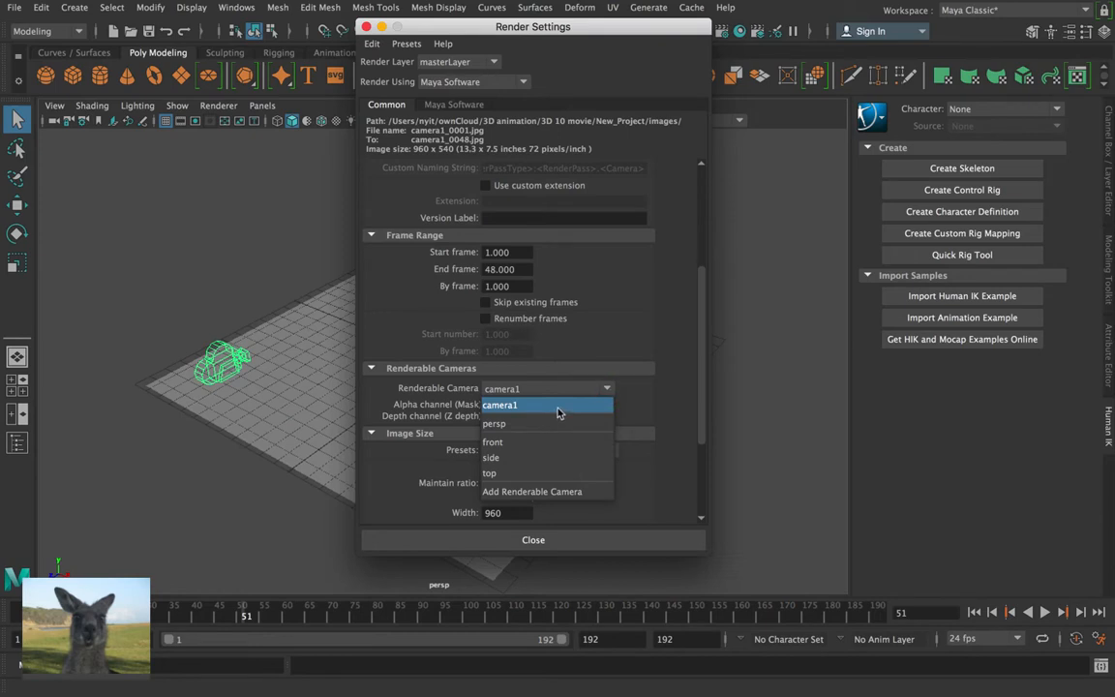
click(556, 405)
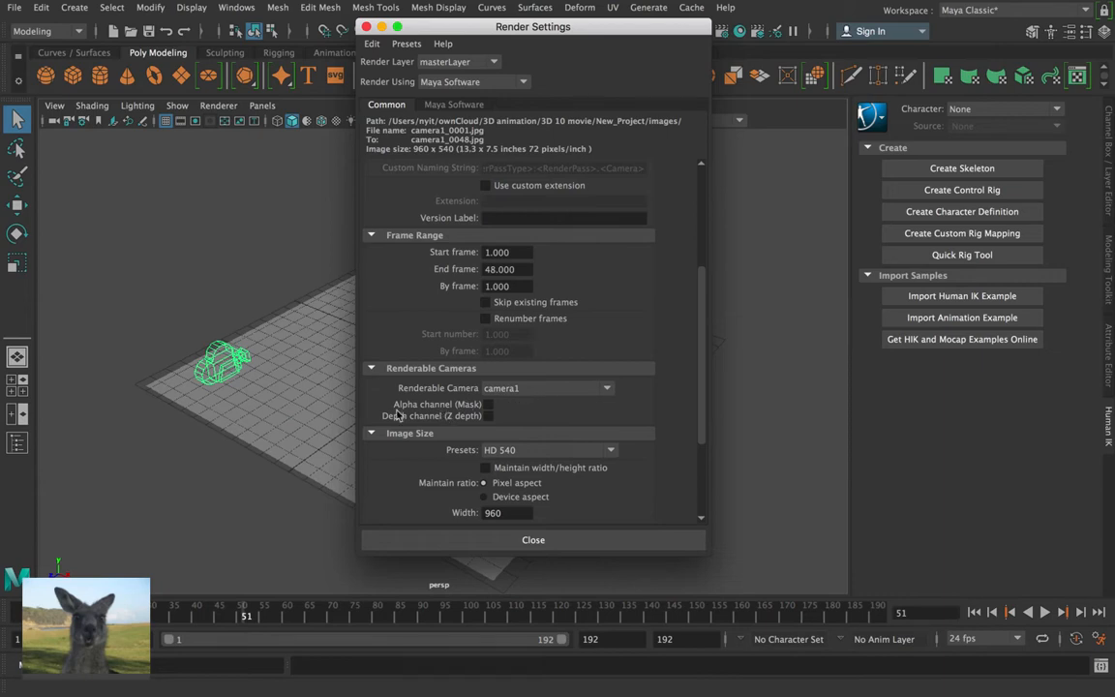
mouse_move(489, 414)
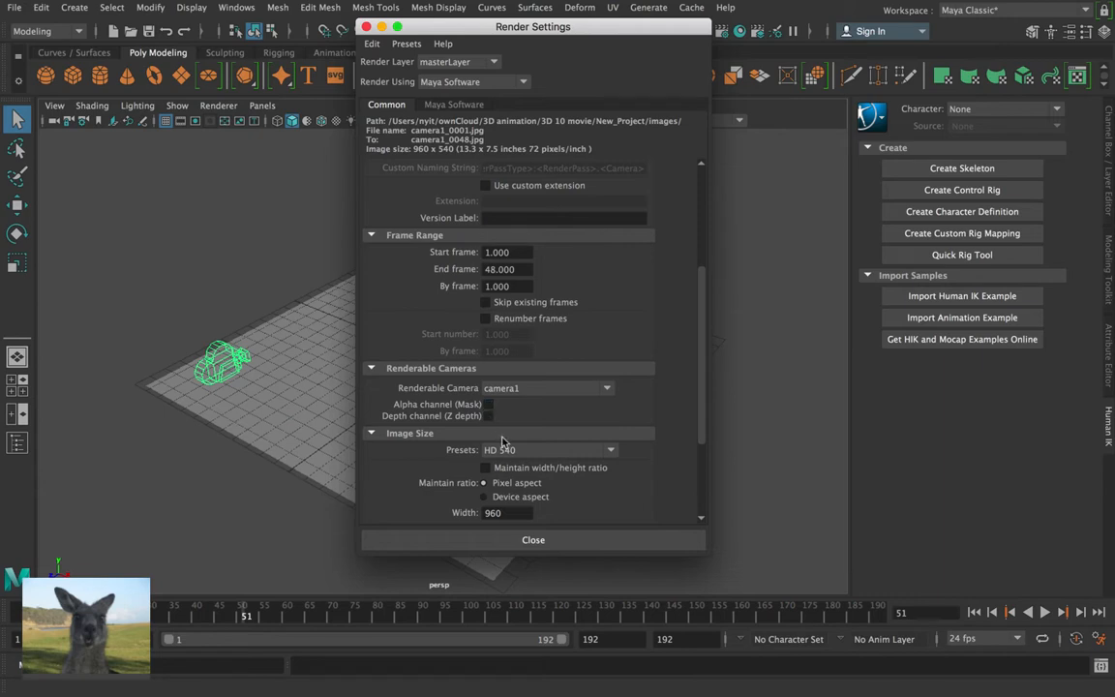
scroll(down, 3)
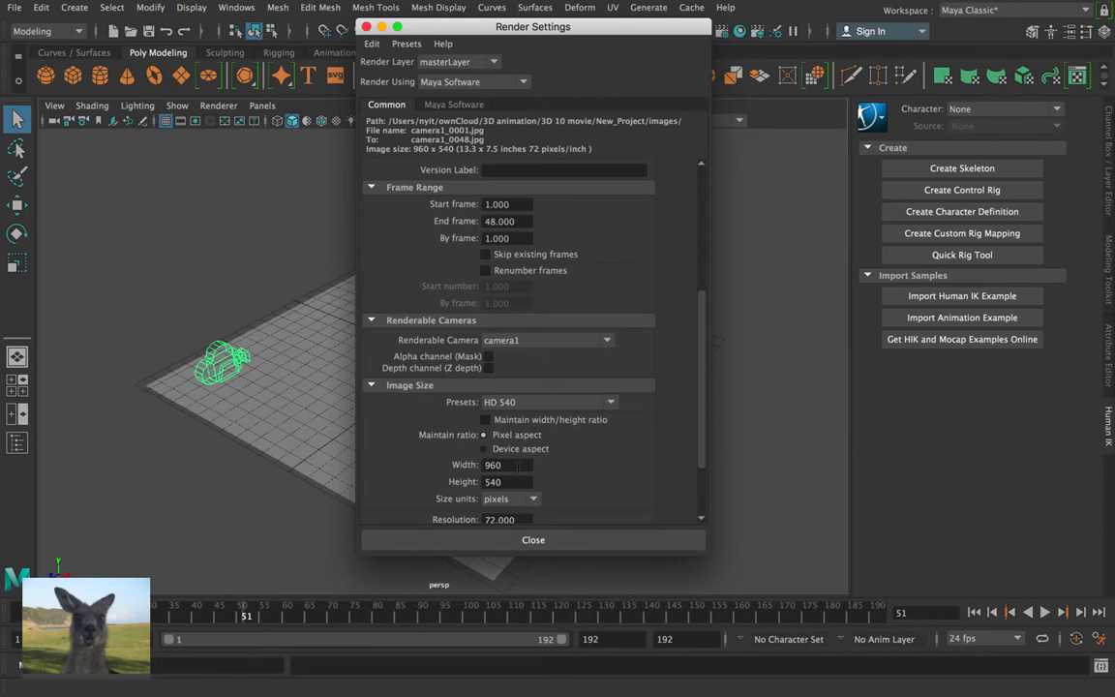
scroll(down, 3)
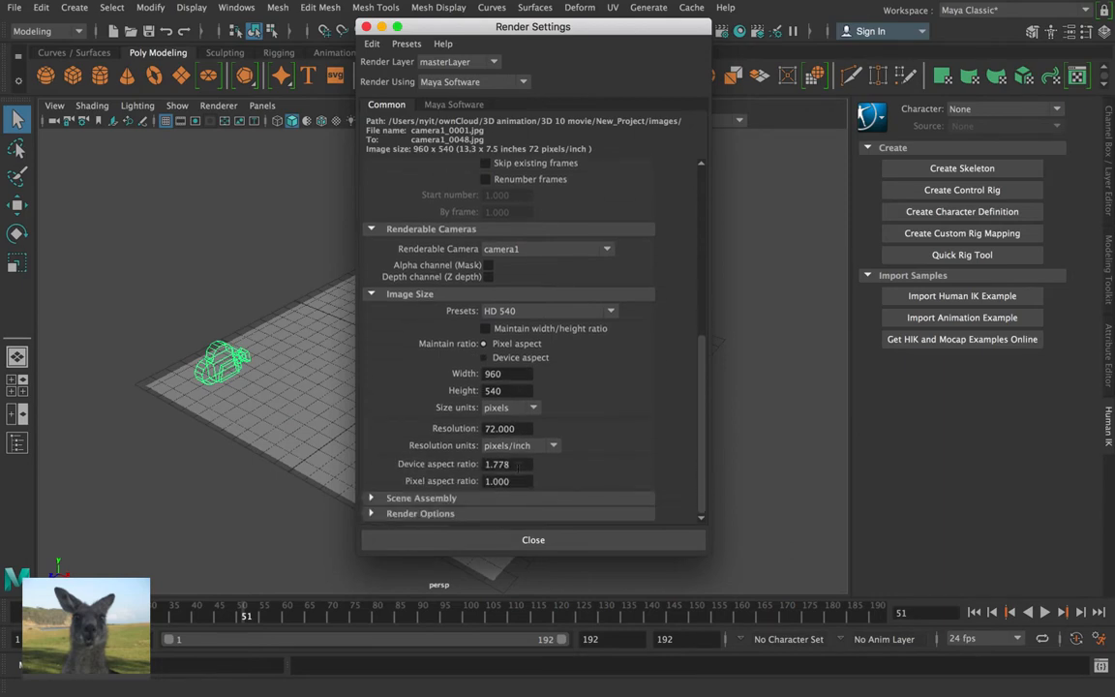
- Close Render Settings and switch Maya to the Rendering menu set
click(533, 539)
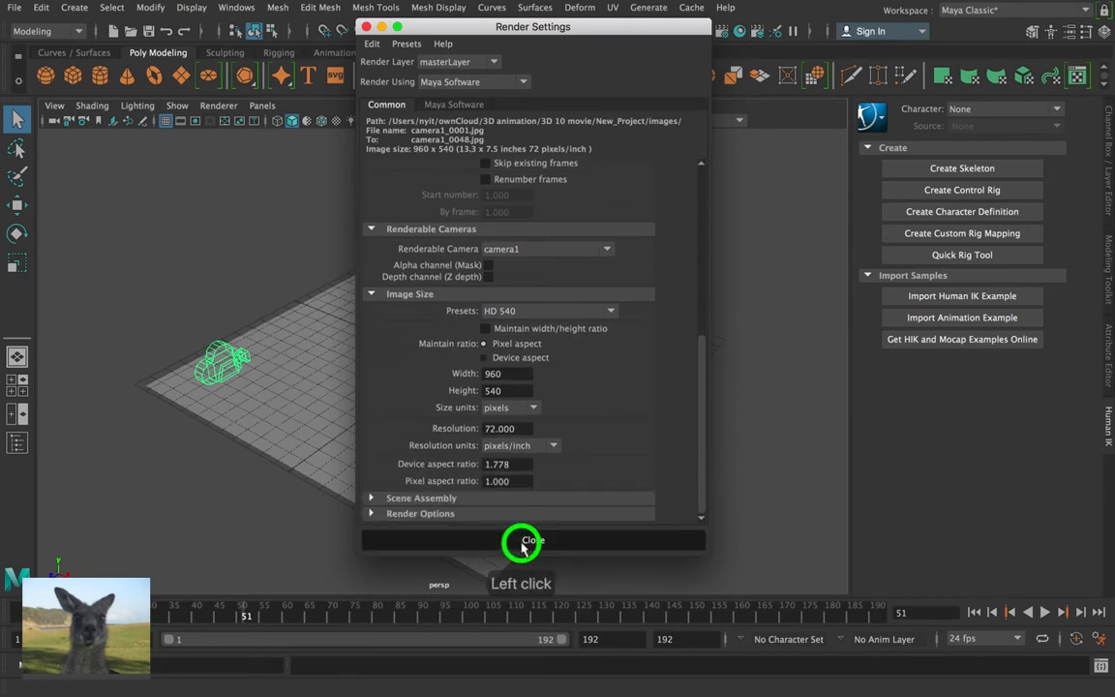
click(523, 540)
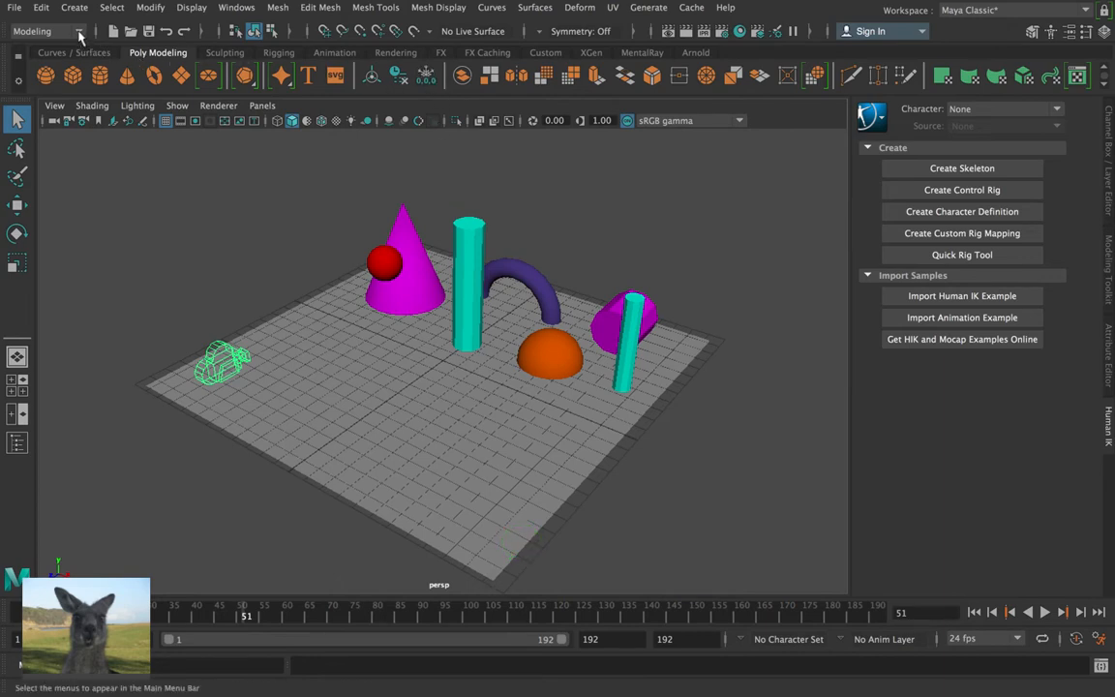
click(46, 31)
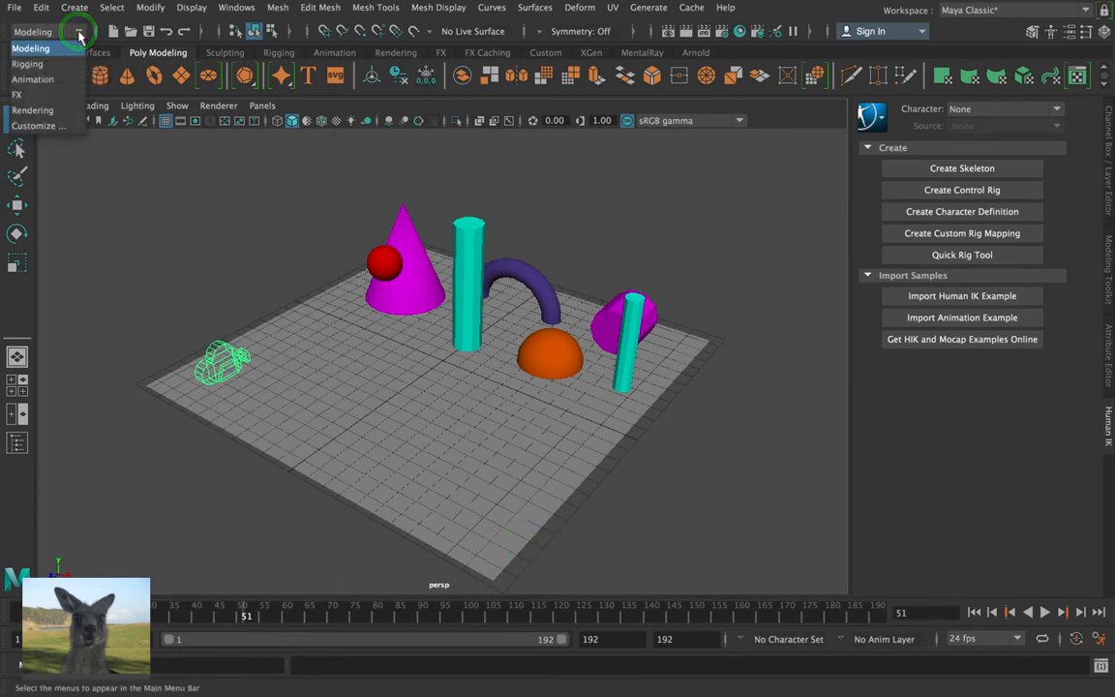
mouse_move(58, 114)
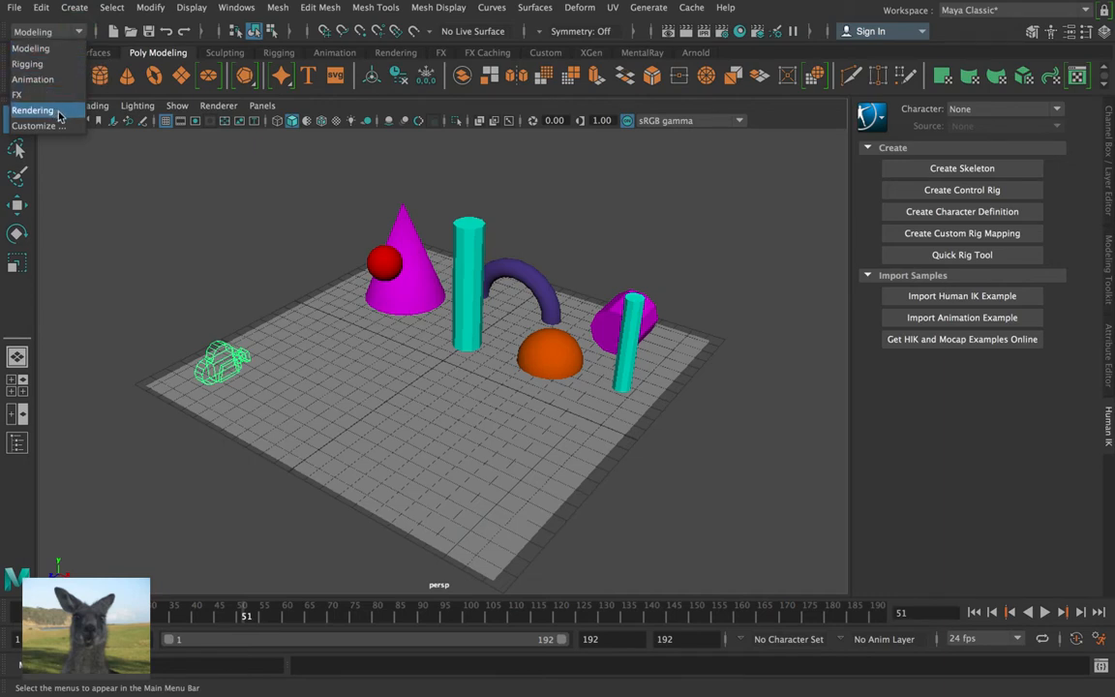
click(32, 109)
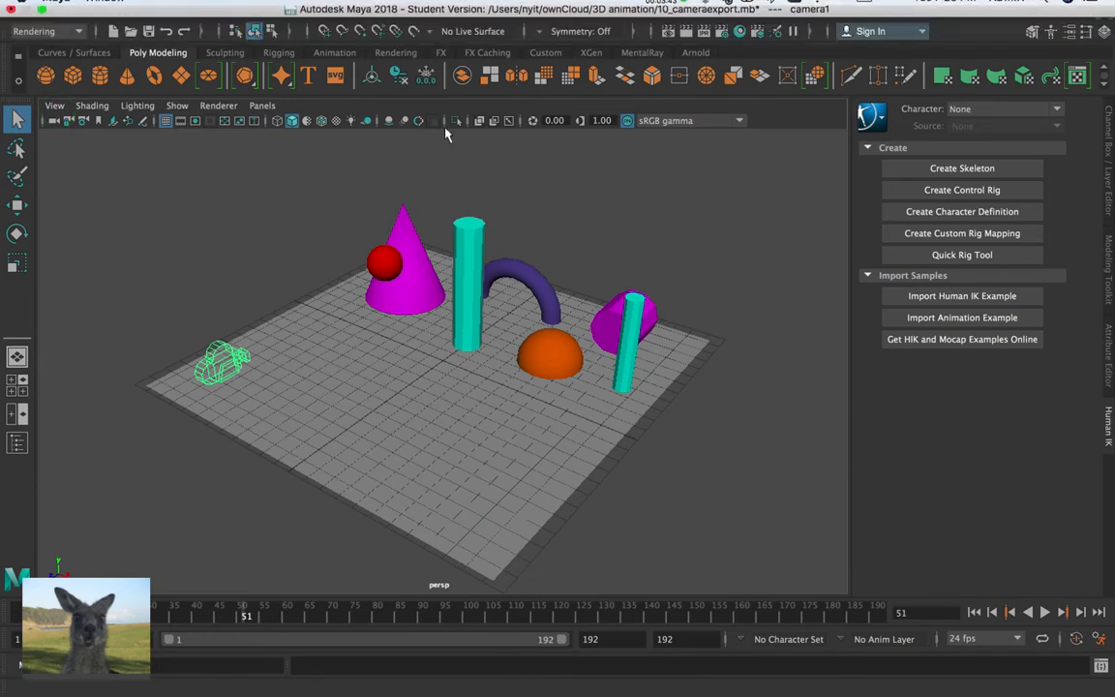
- Start a Batch Render of the animation, continuing past the student version warning
click(417, 7)
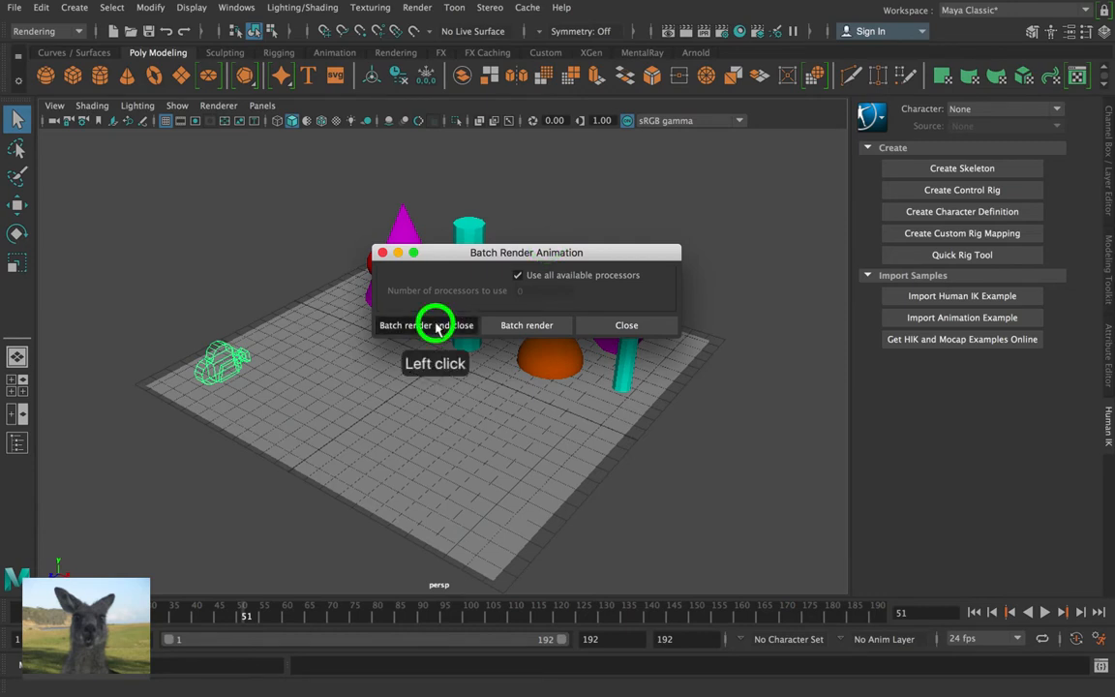
click(424, 325)
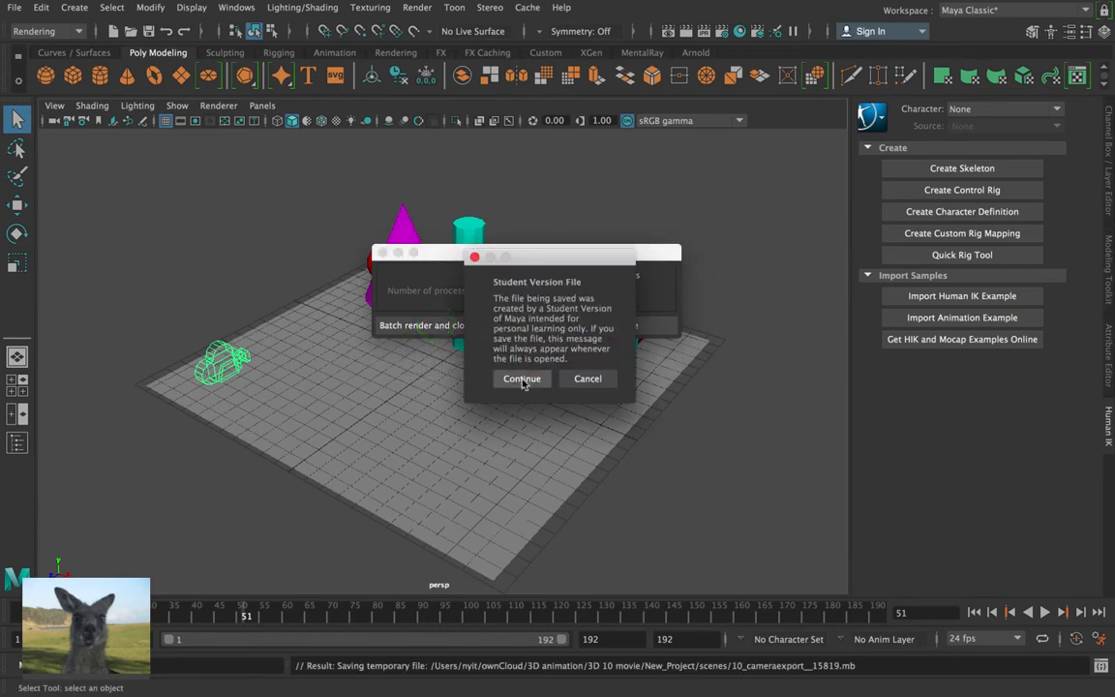
click(522, 379)
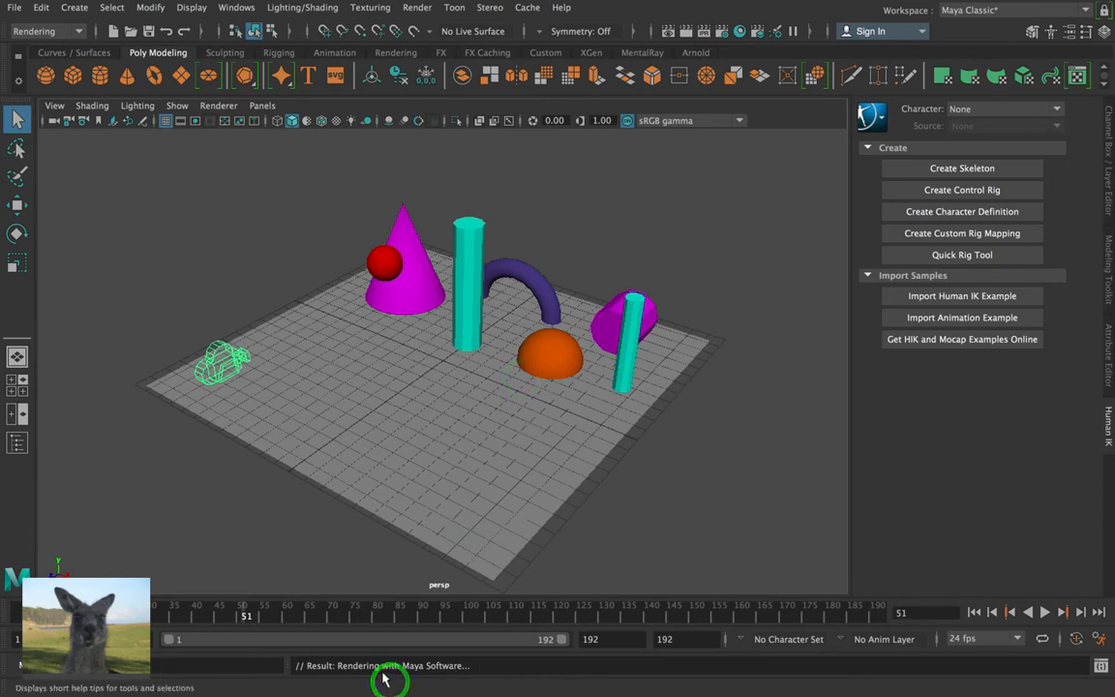
mouse_move(489, 673)
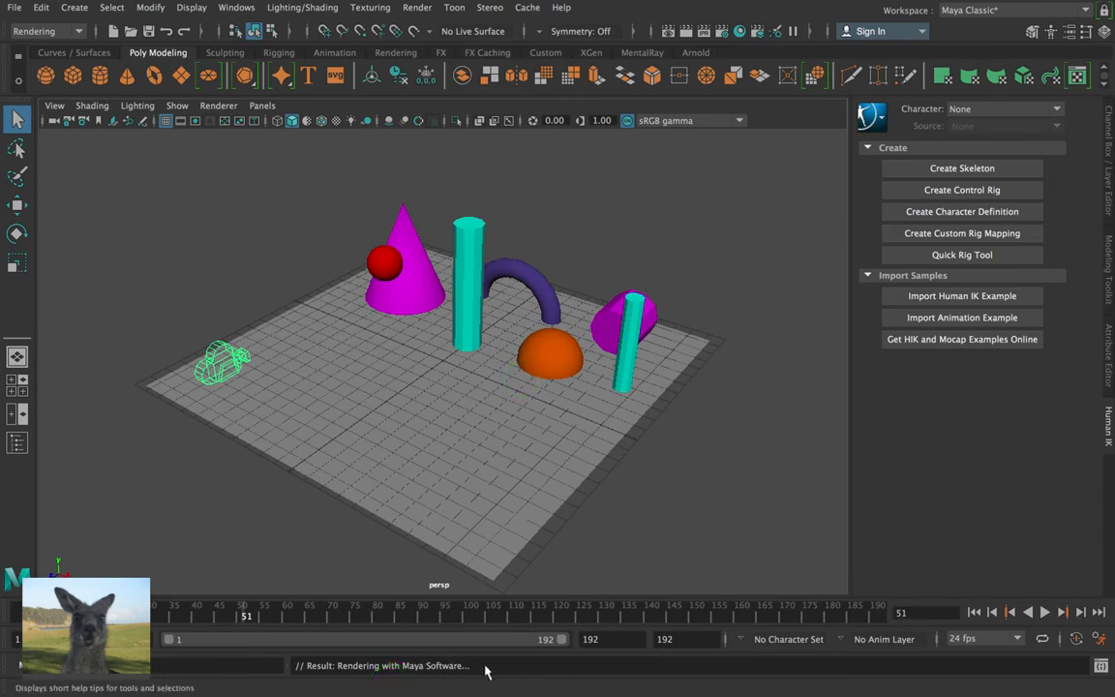
mouse_move(511, 661)
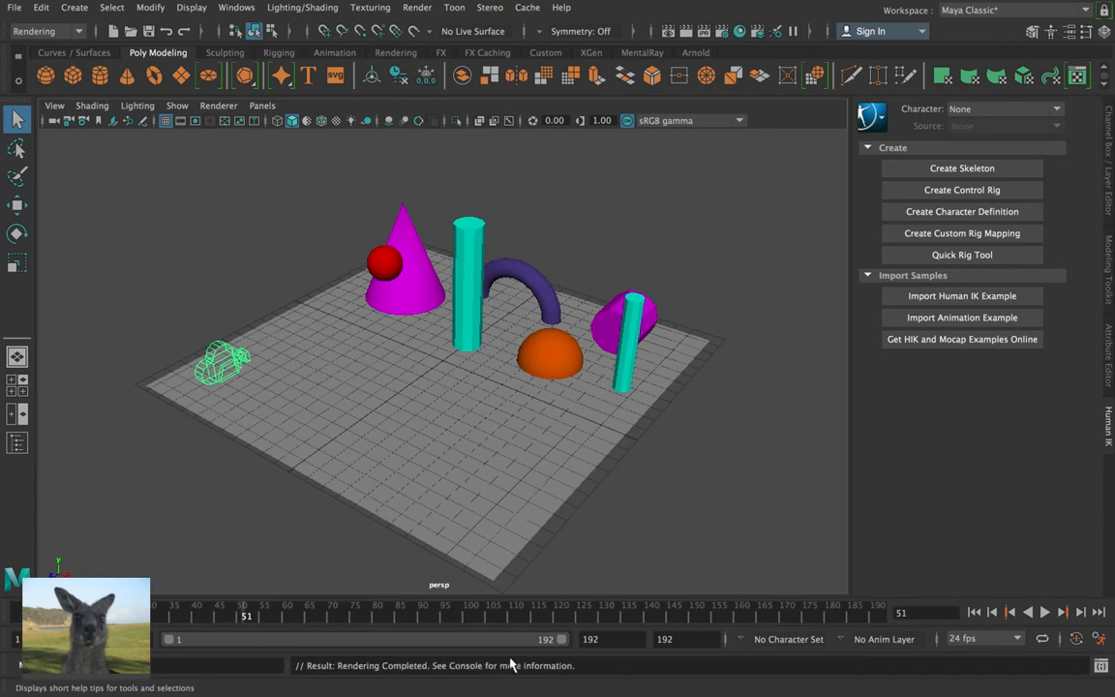
mouse_move(474, 626)
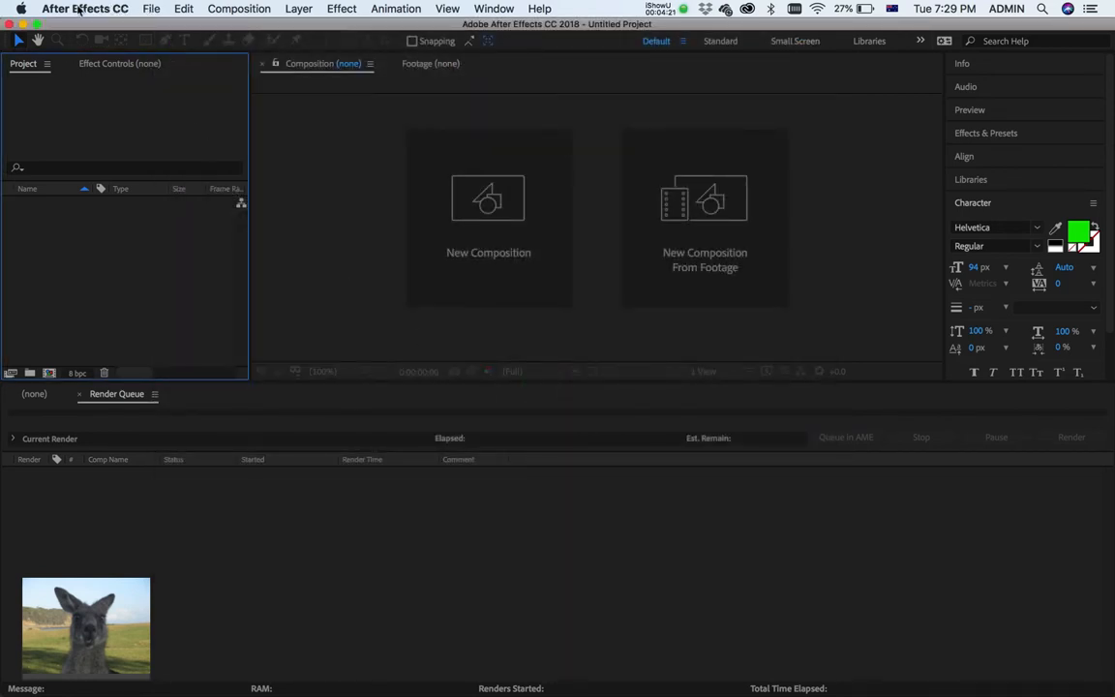
- Set Import preferences so sequence footage defaults to 24 frames per second
click(85, 9)
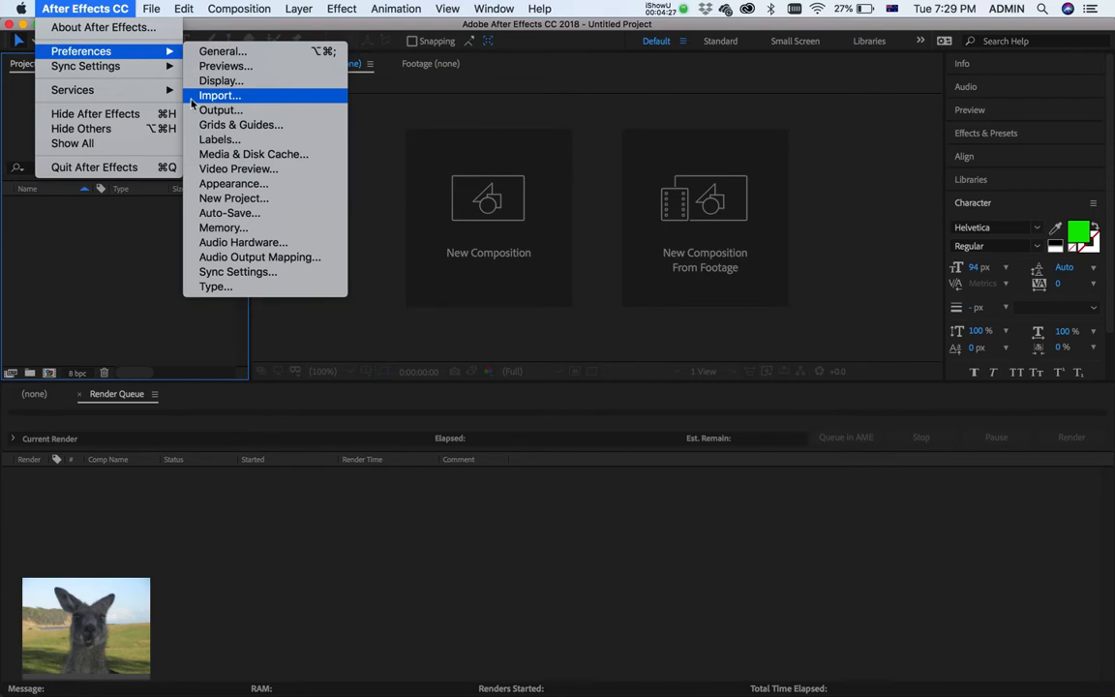
click(219, 95)
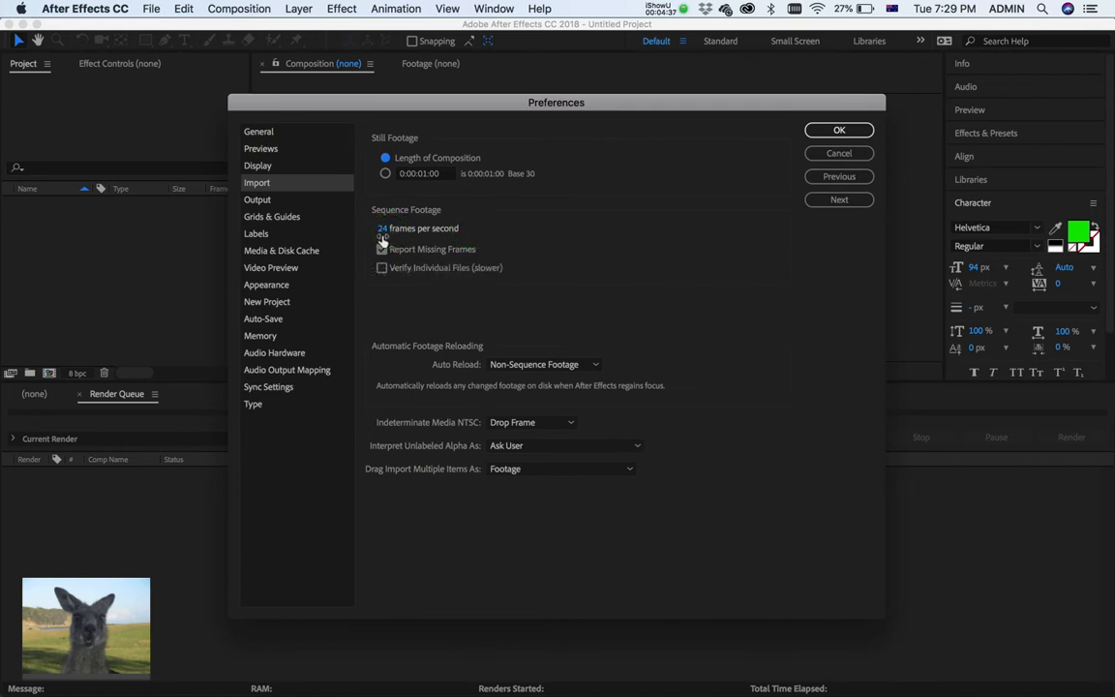
click(382, 249)
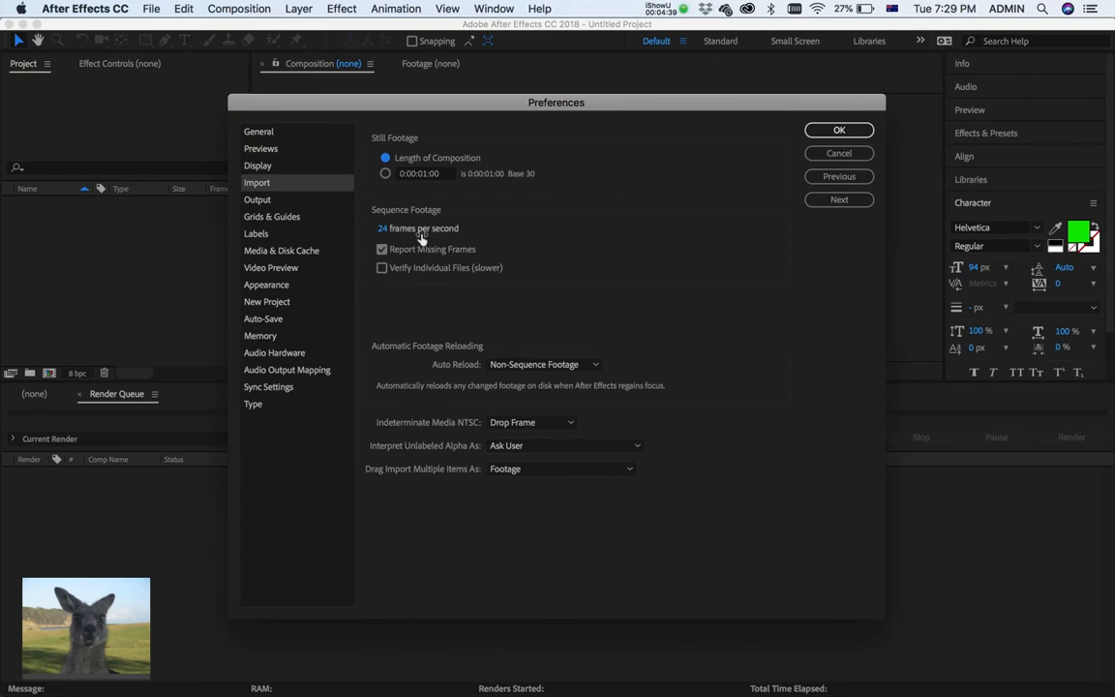
mouse_move(754, 165)
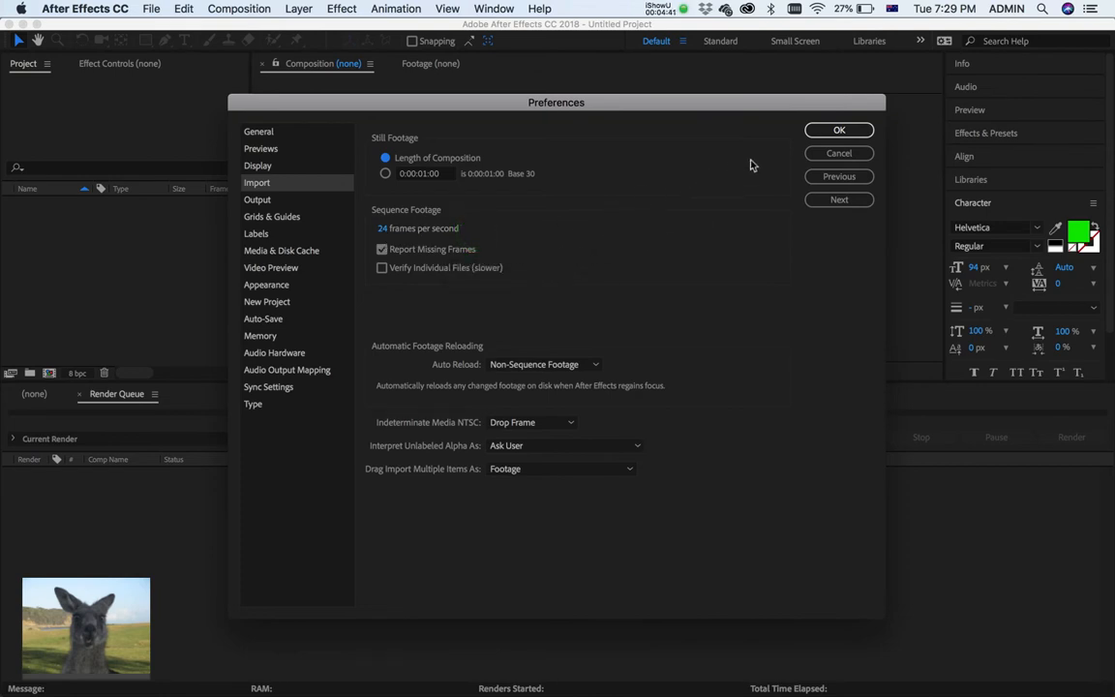
click(838, 129)
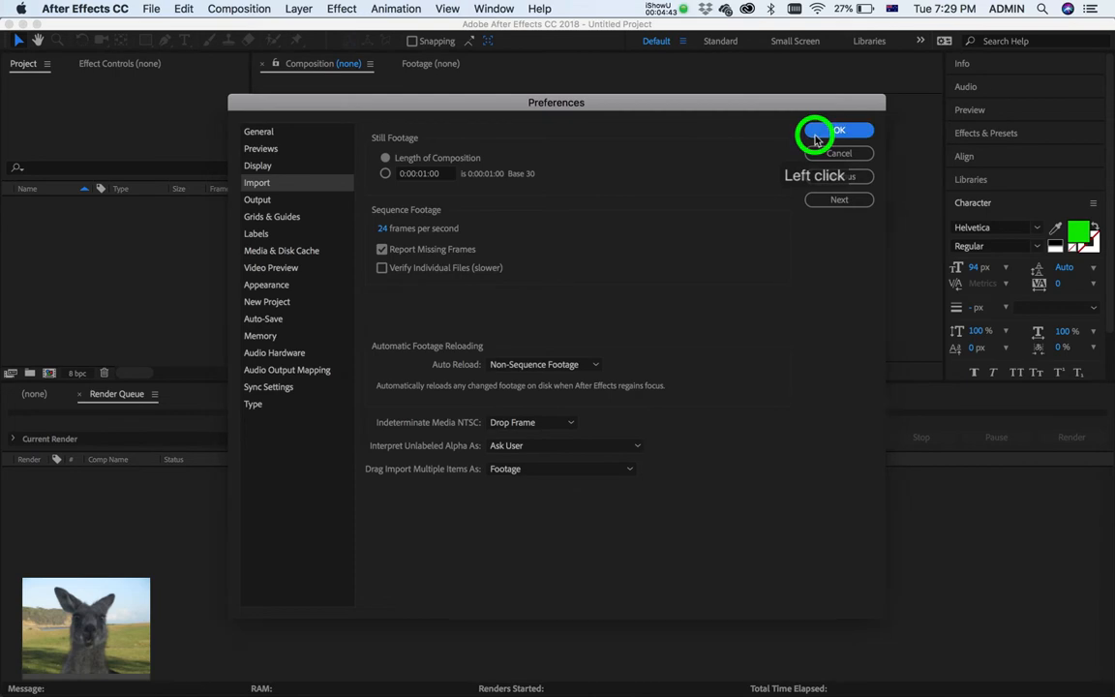
click(836, 130)
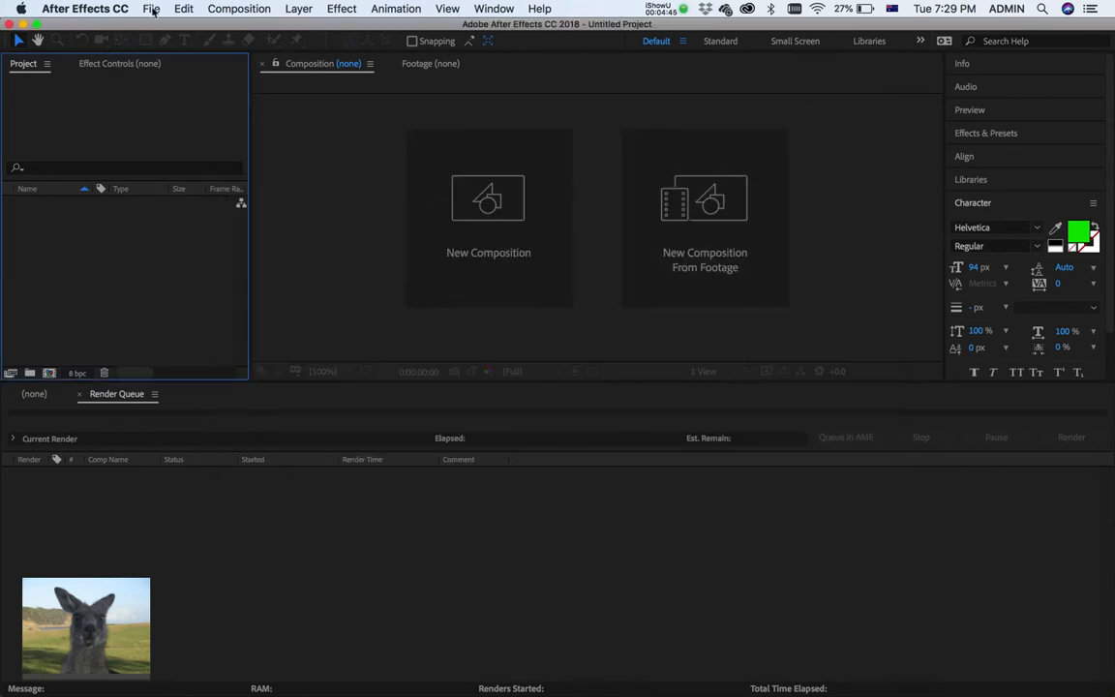
- Import camera1_0001.jpg with JPEG Sequence ticked as one 48-frame footage item
click(152, 8)
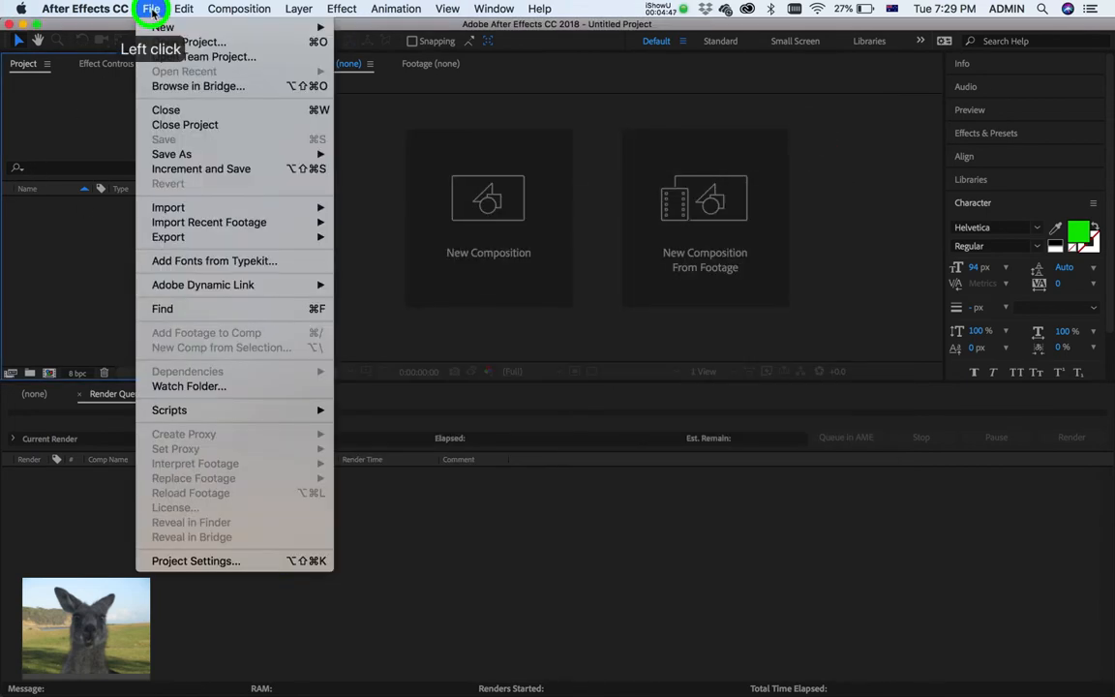
mouse_move(168, 207)
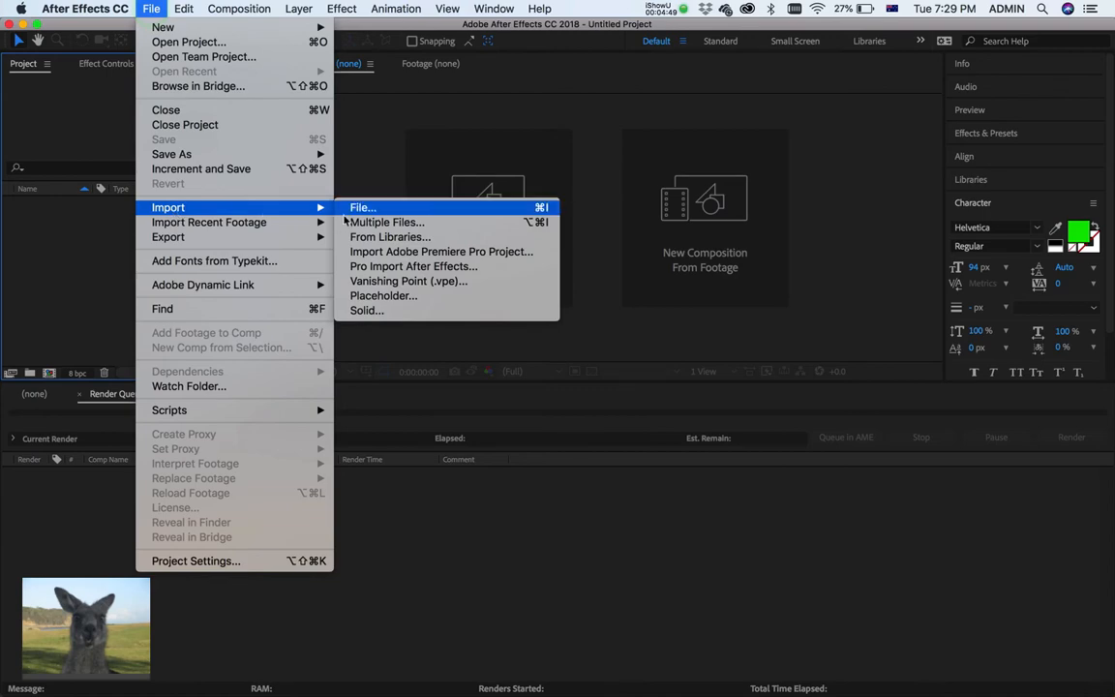
click(363, 207)
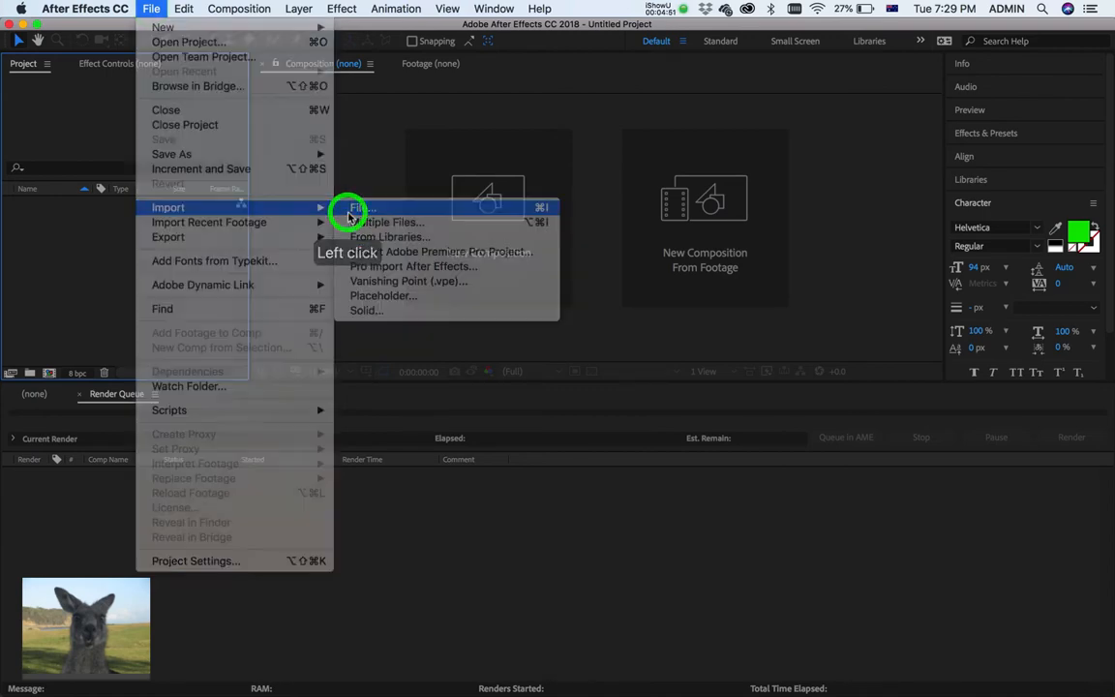
click(357, 207)
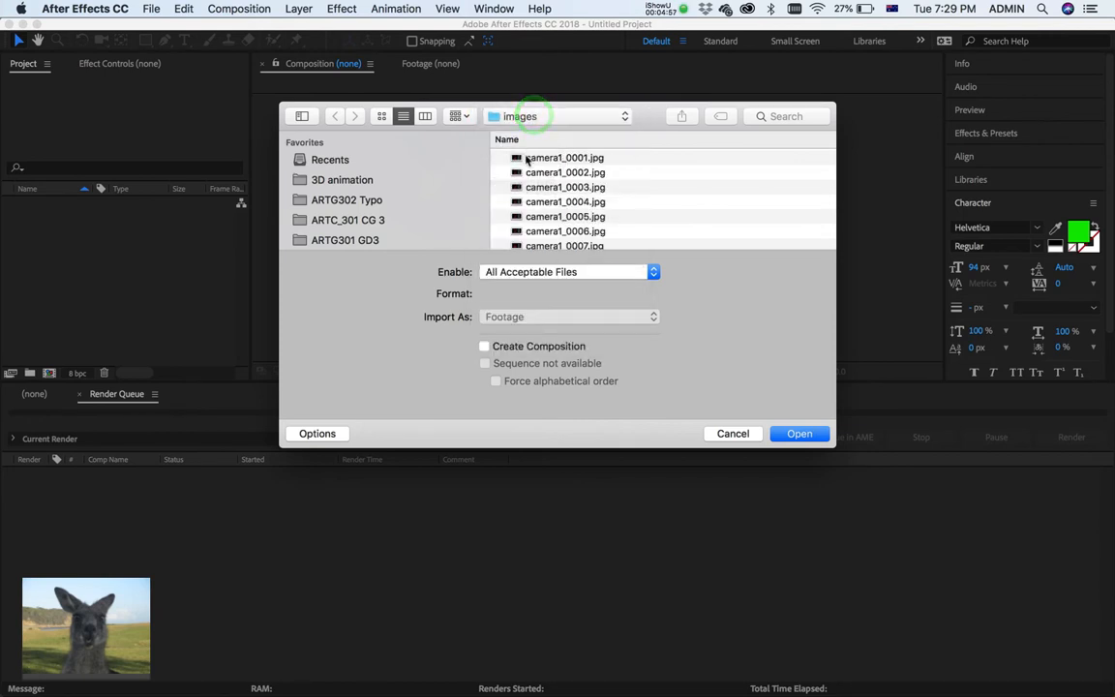
click(565, 156)
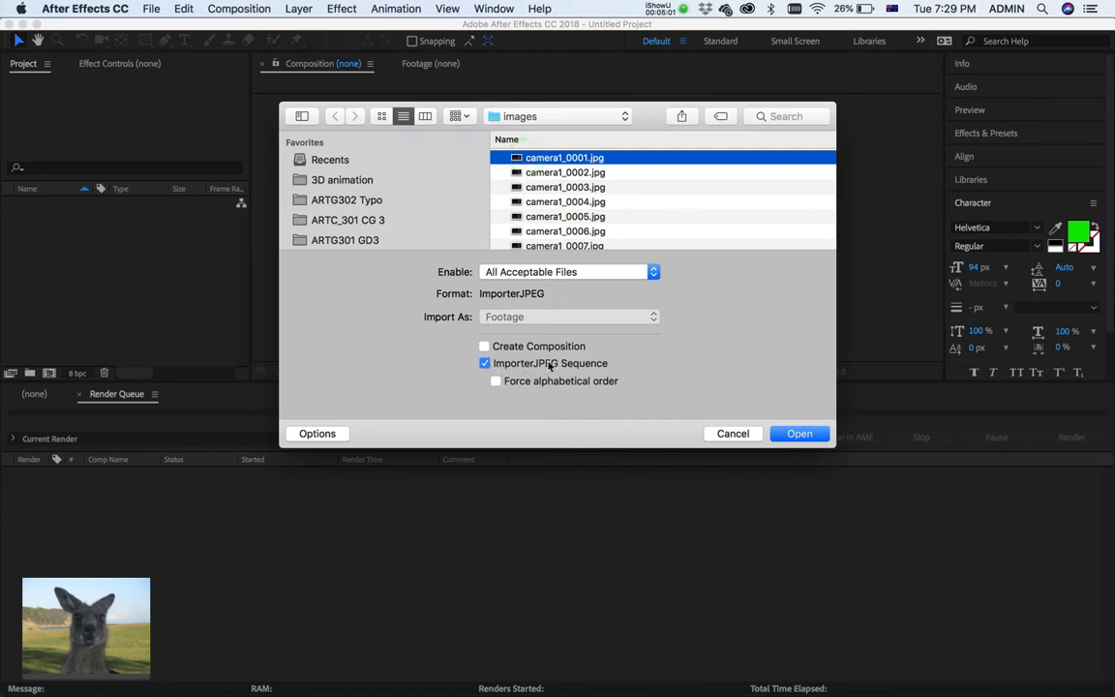
click(485, 363)
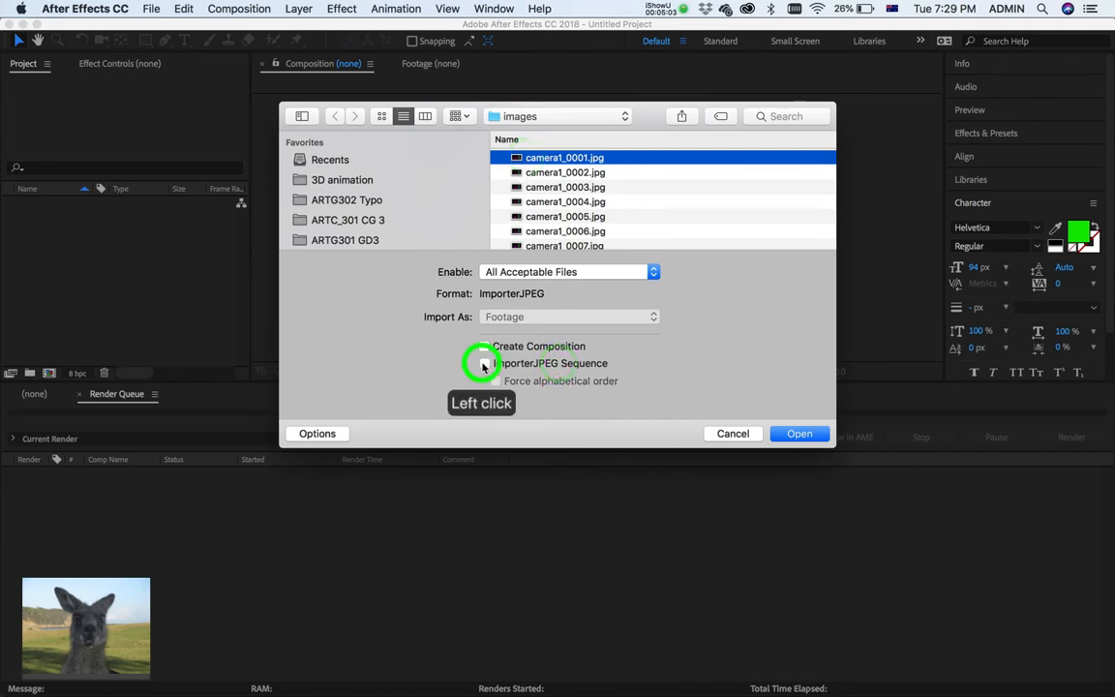
click(485, 364)
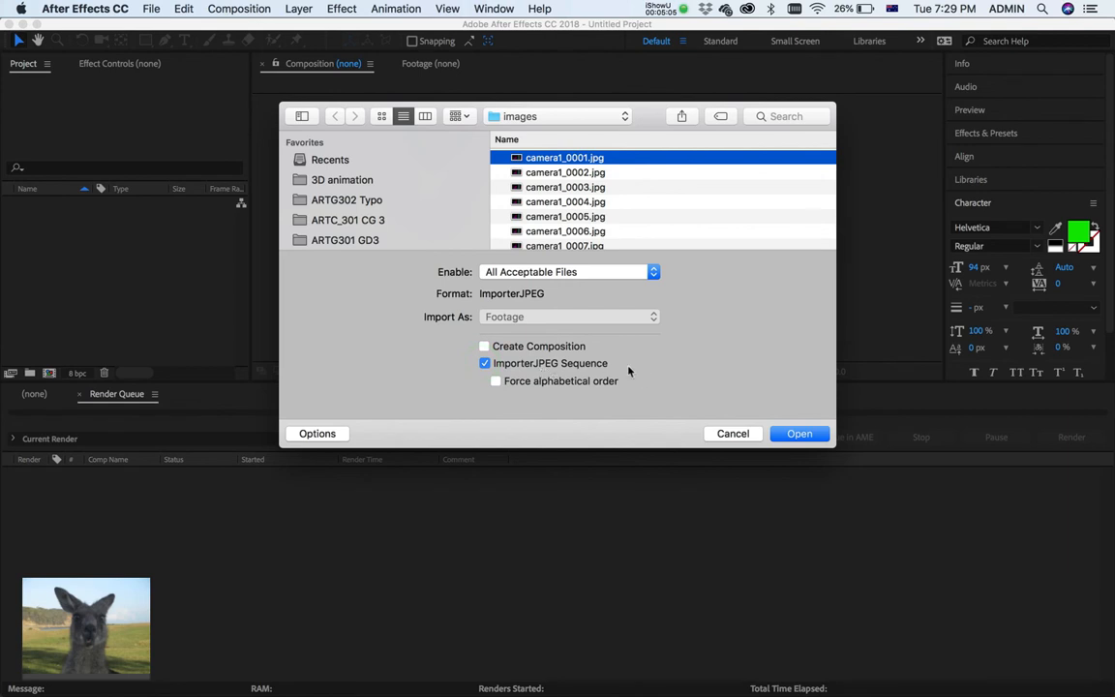
click(799, 433)
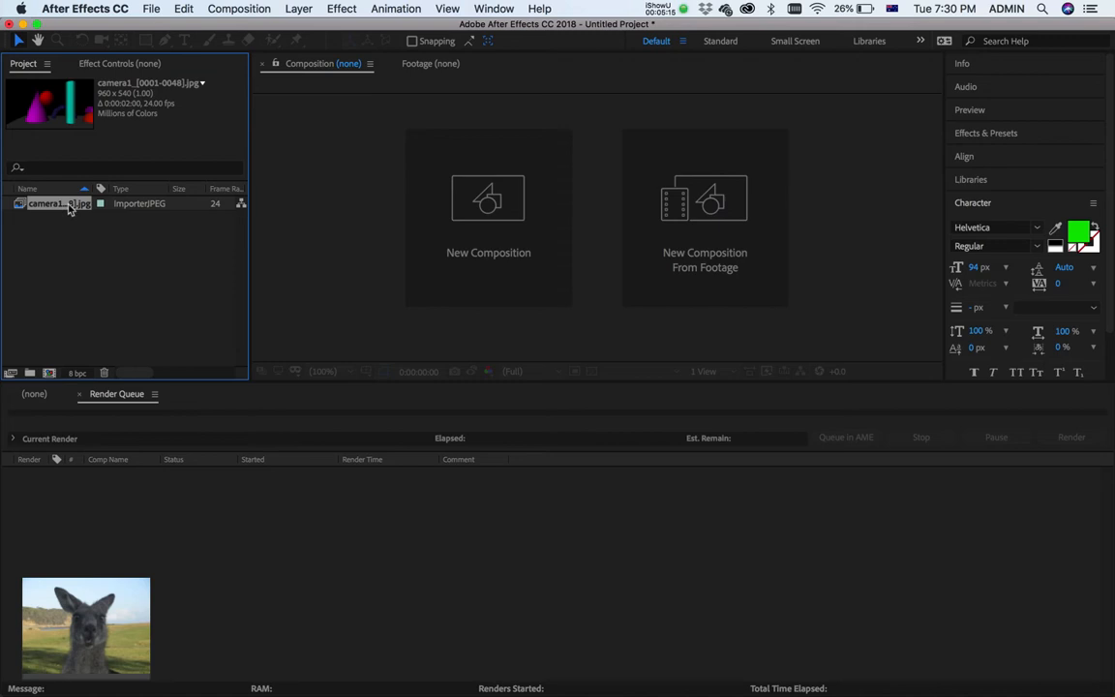
mouse_move(61, 358)
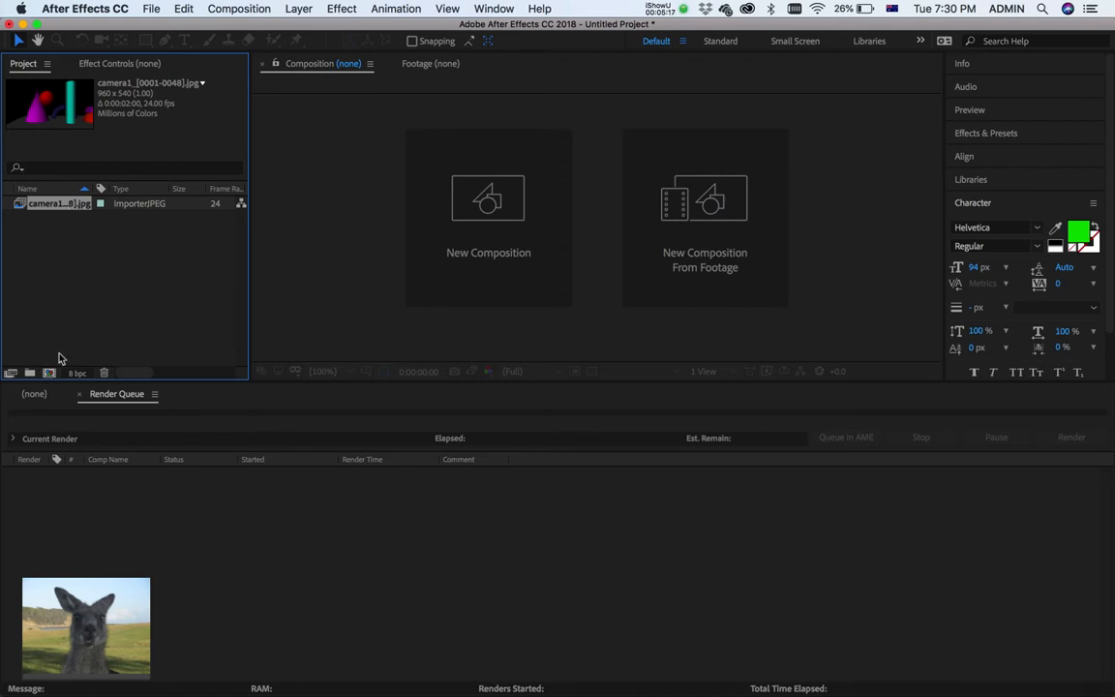
mouse_move(46, 379)
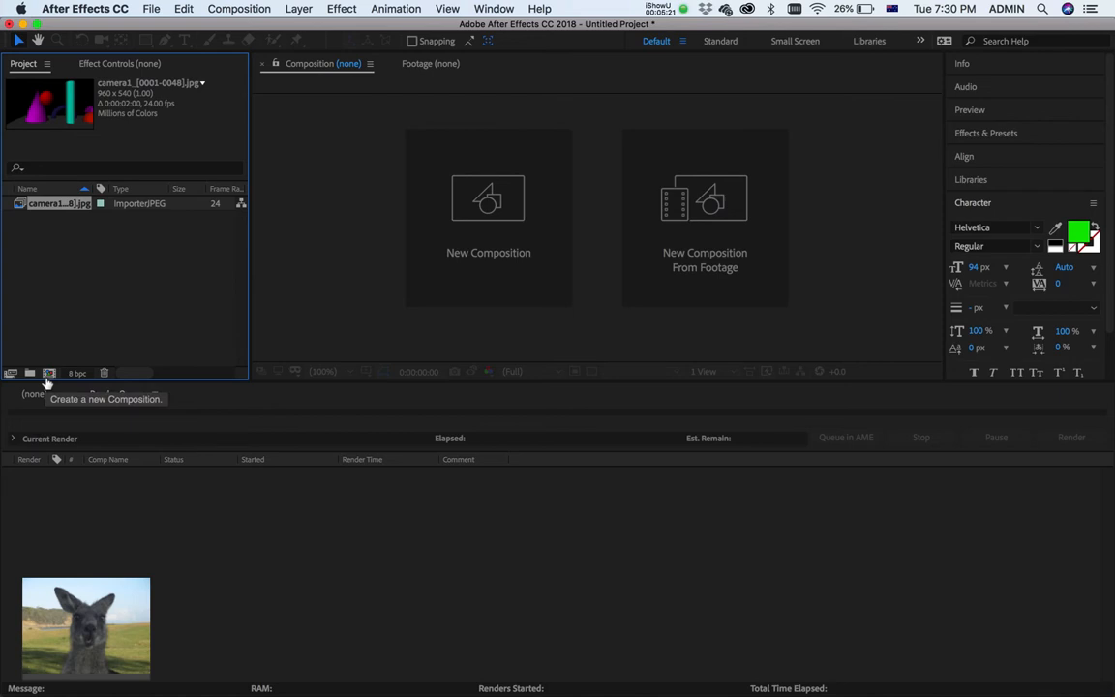
- Build a camera1 composition from the imported camera1 image sequence
click(54, 203)
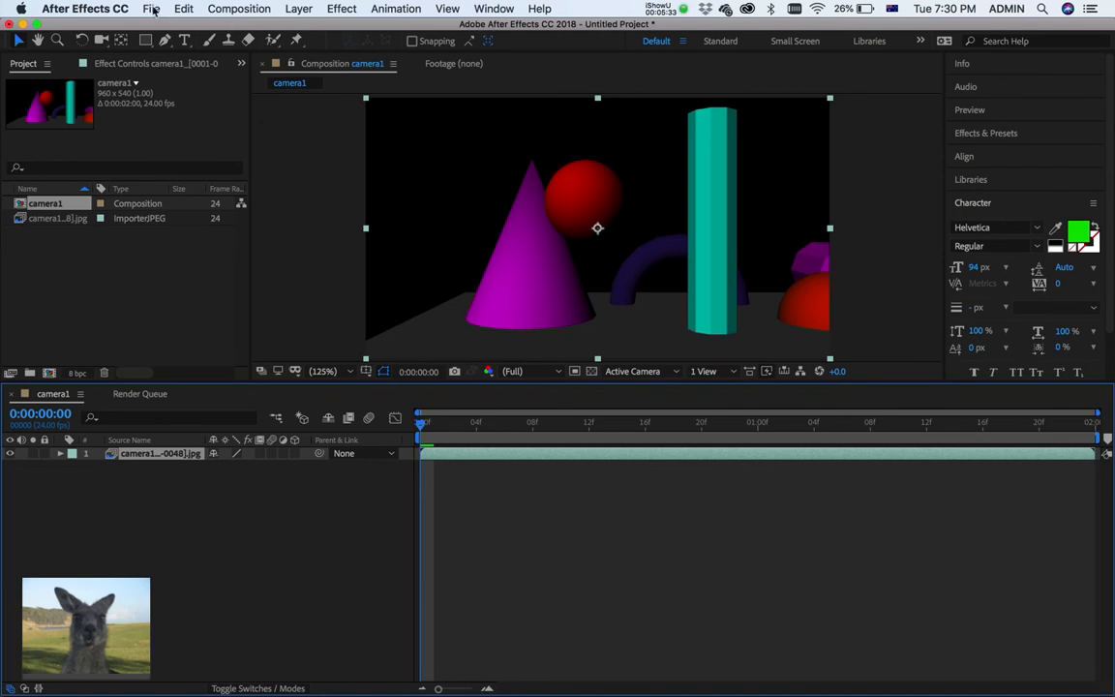
click(151, 7)
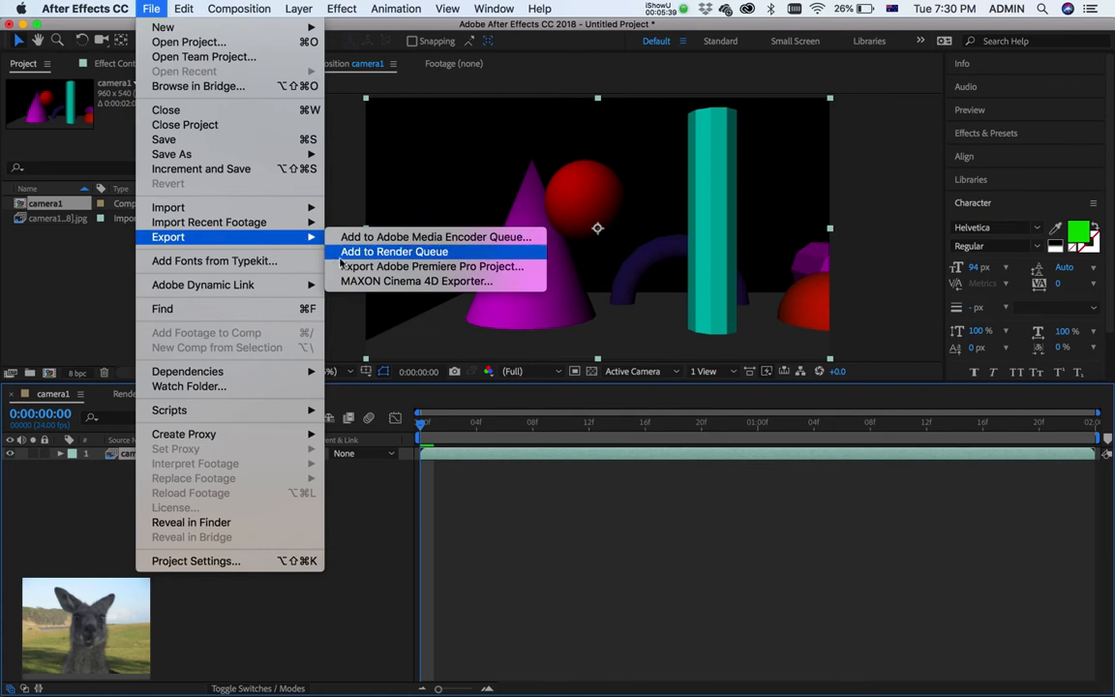
- Add the camera1 composition to the Render Queue with default render settings
click(394, 251)
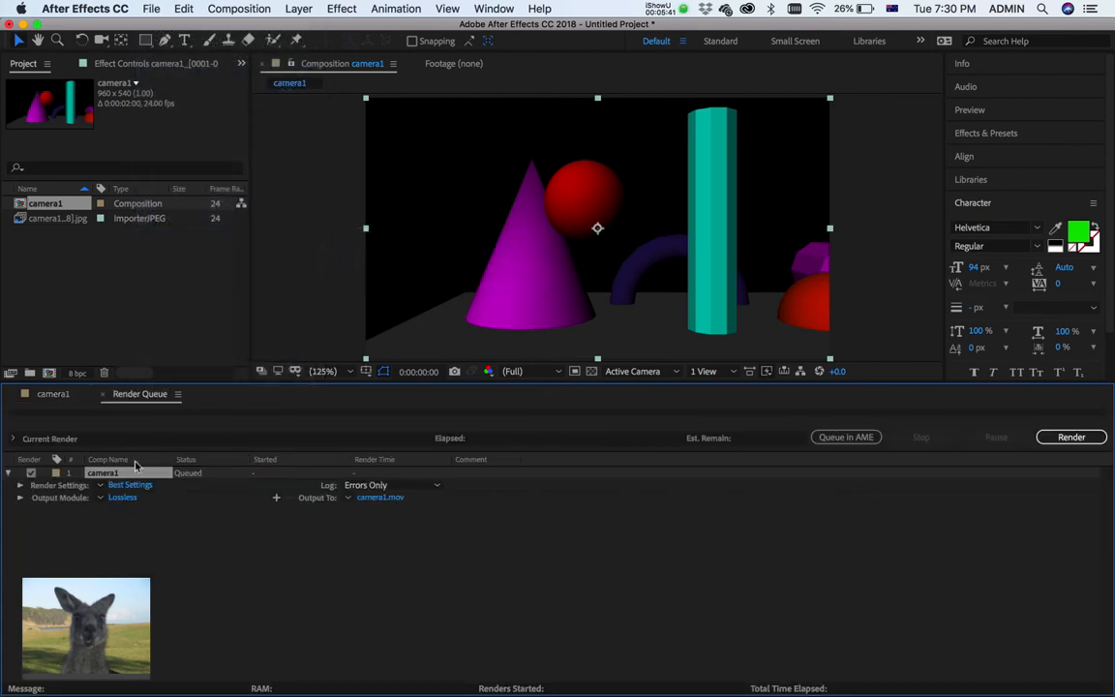
click(131, 484)
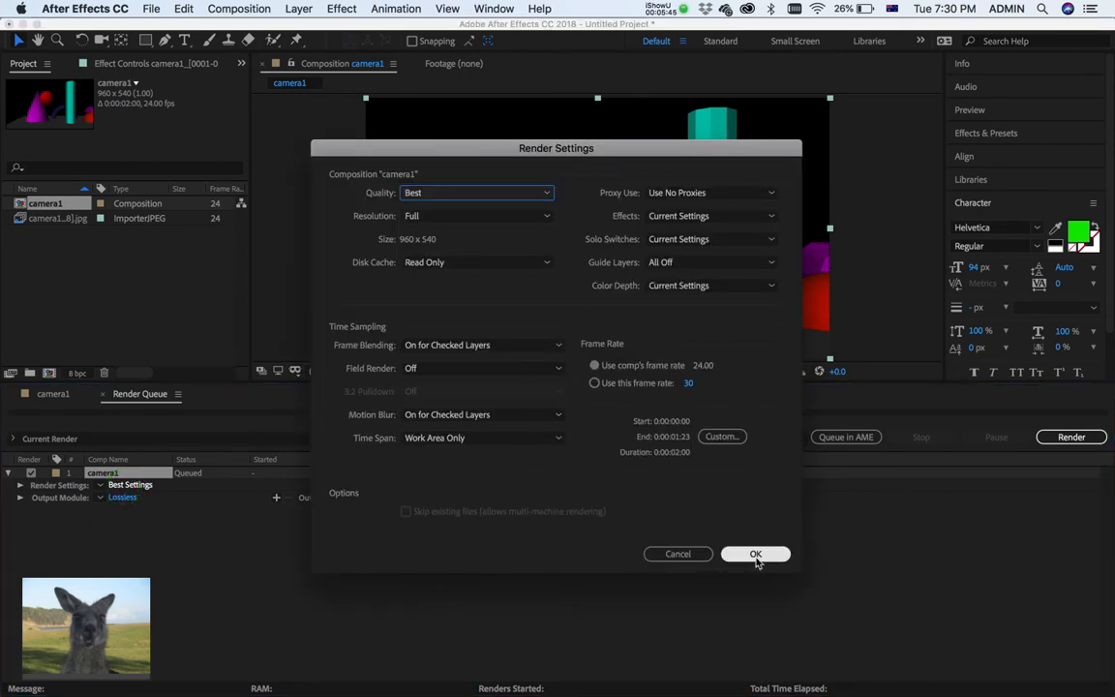
click(755, 554)
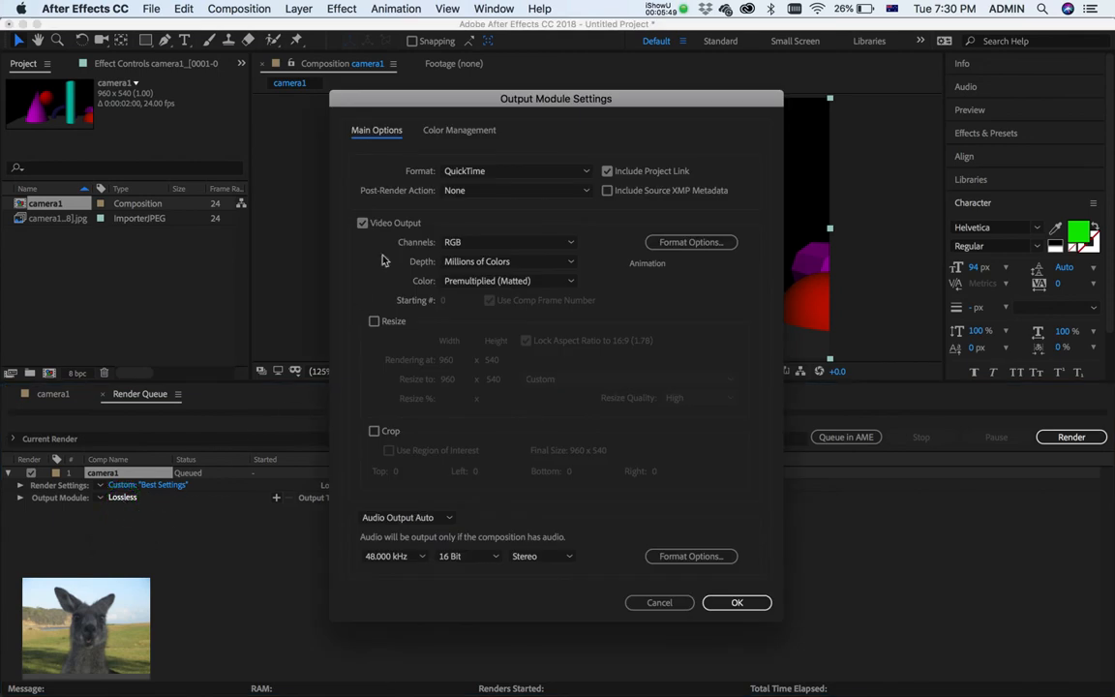
- Set the output module to QuickTime with the Apple ProRes 422 (Proxy) codec
click(513, 170)
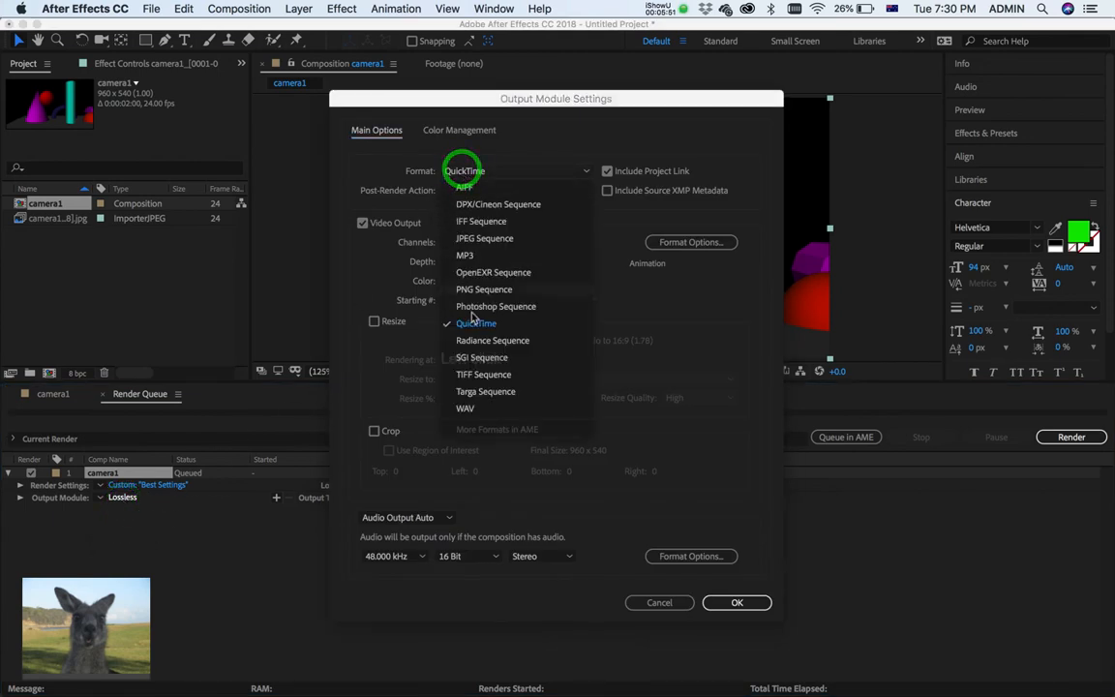
click(477, 323)
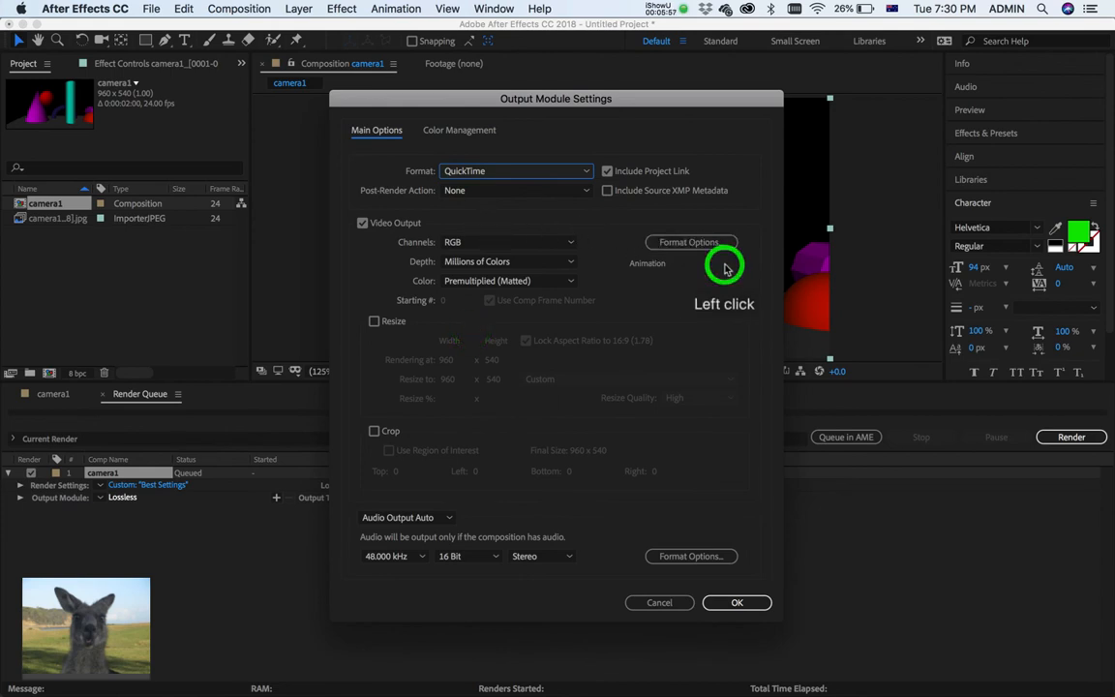
click(689, 242)
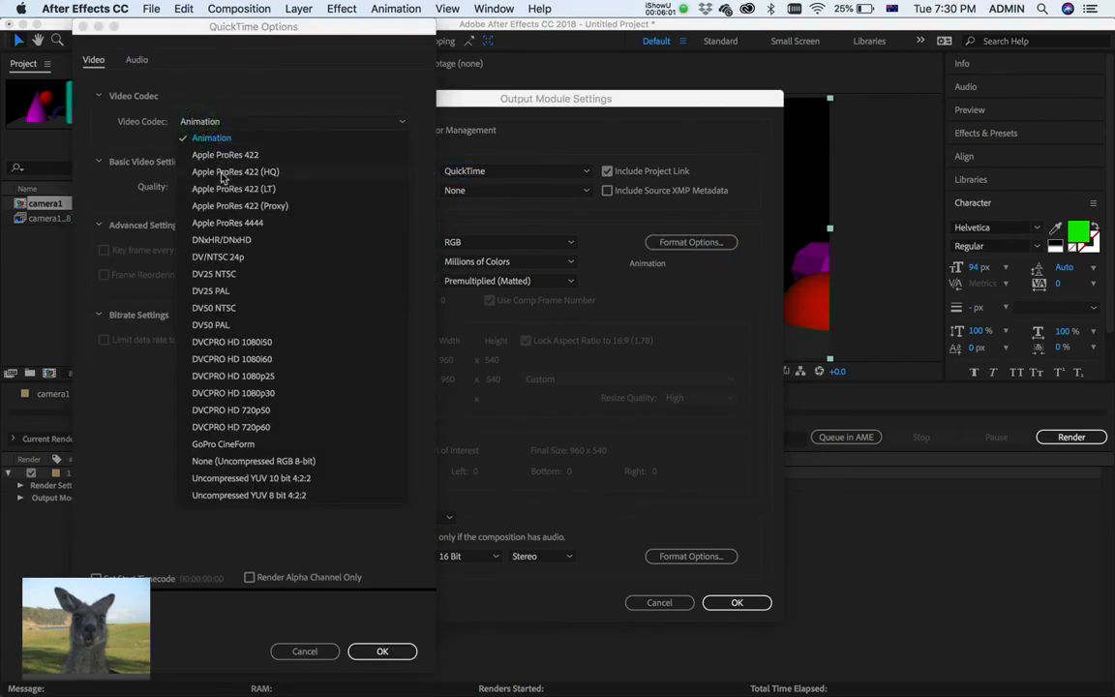
mouse_move(256, 218)
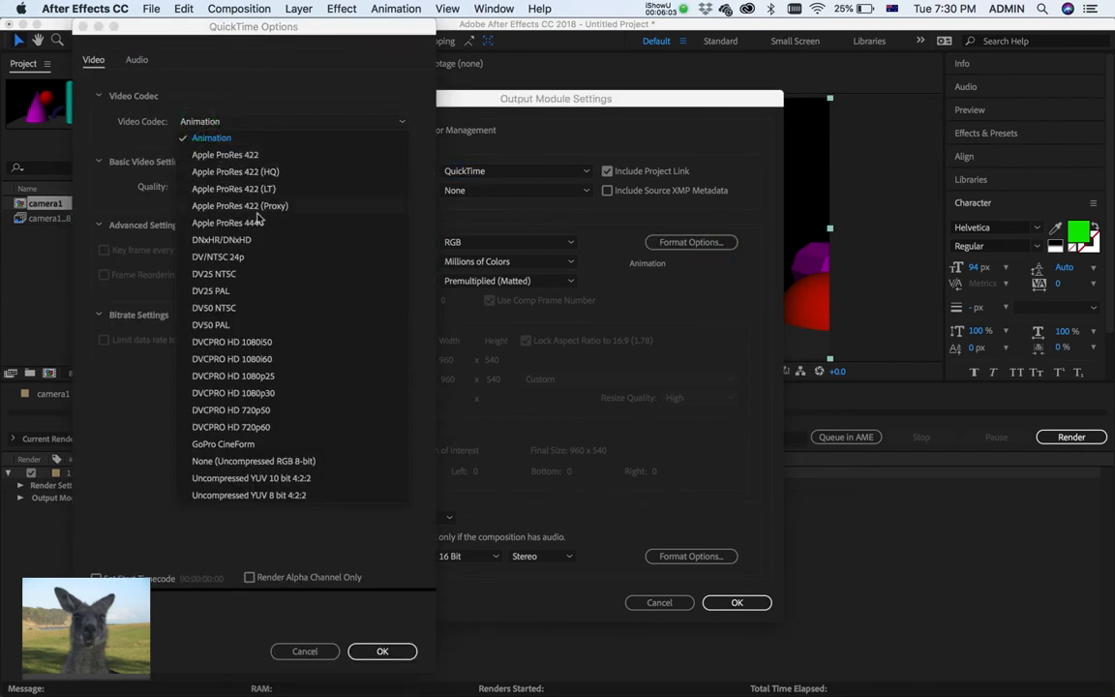
click(239, 205)
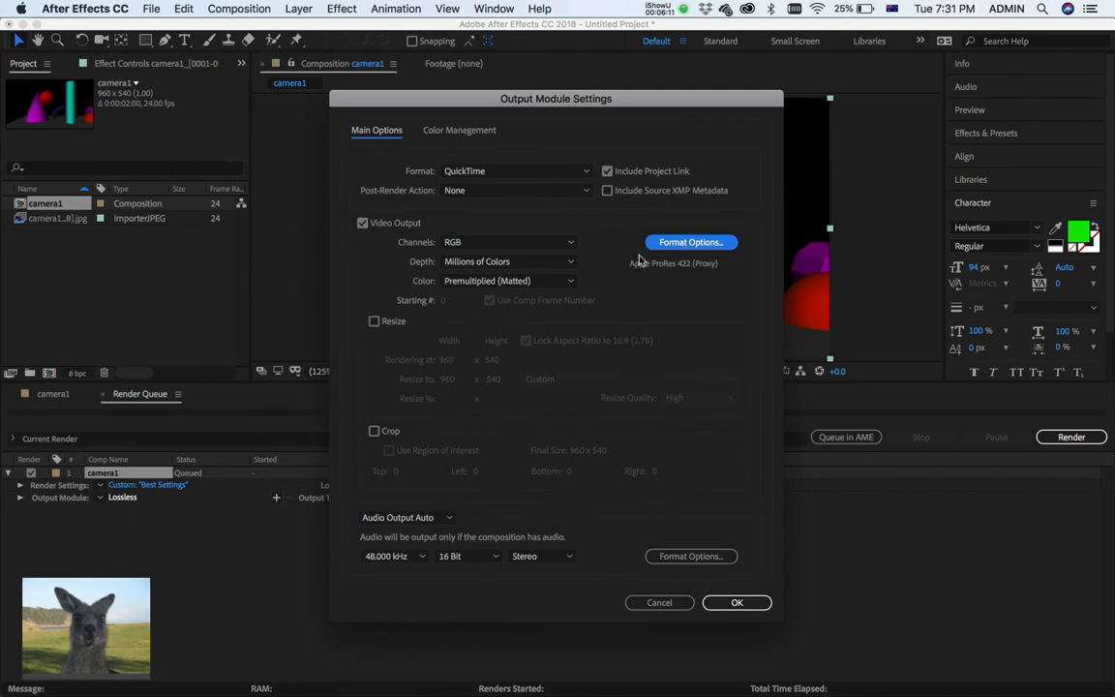
click(737, 602)
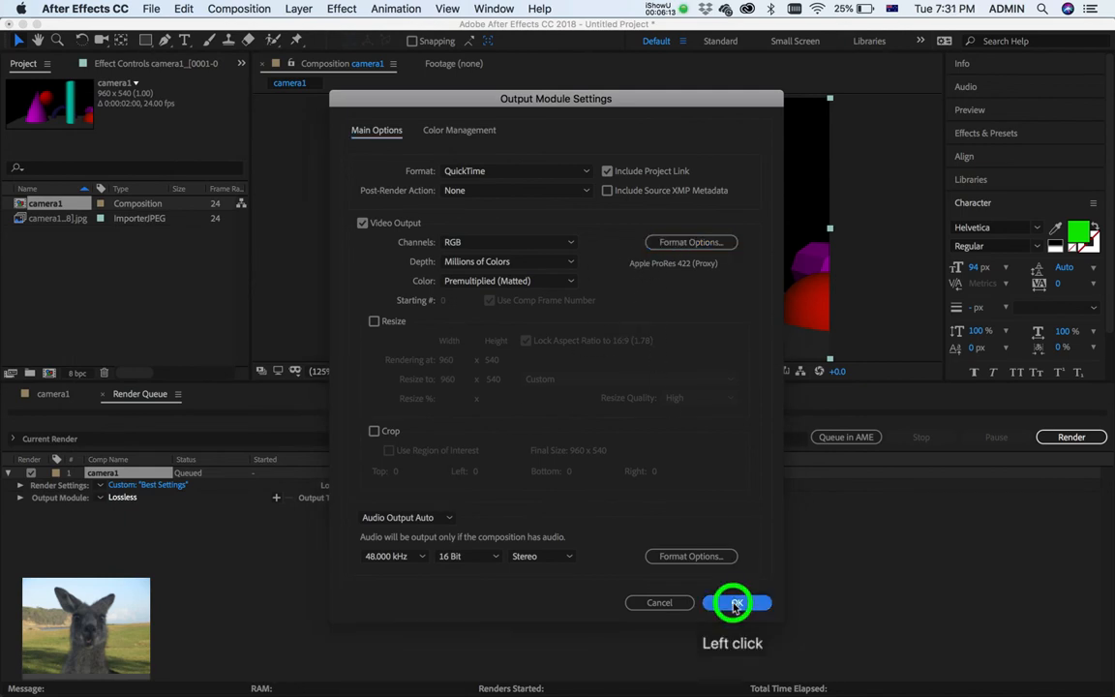
click(738, 602)
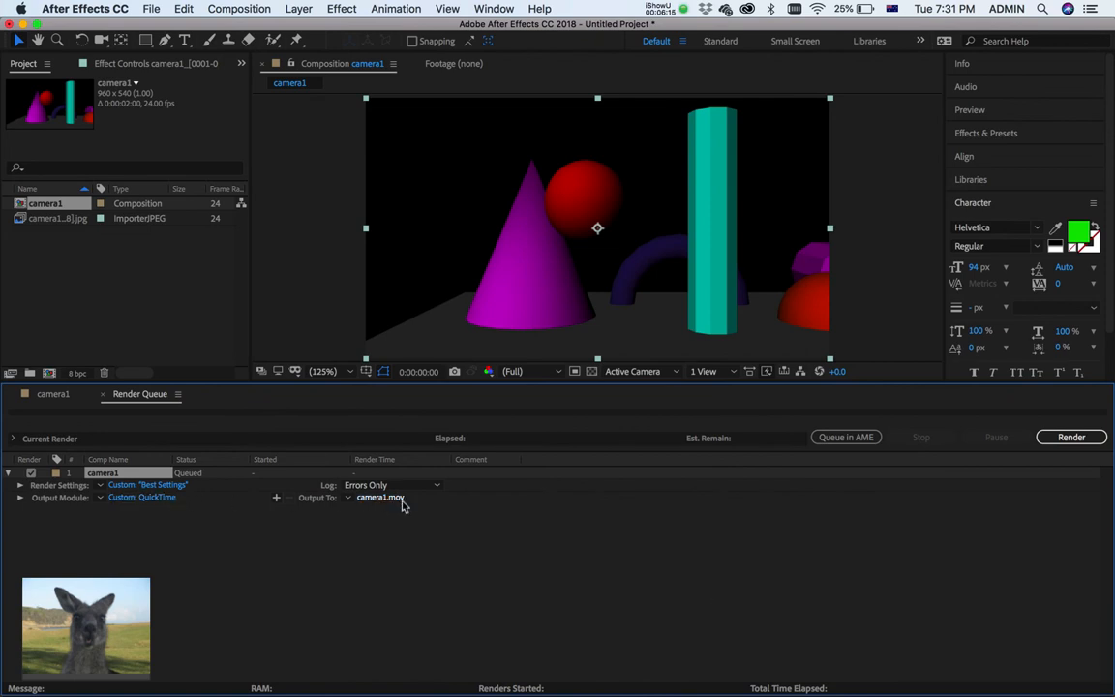
- Output the movie as camera5 on the Desktop and render the queue
click(380, 496)
text(camera5)
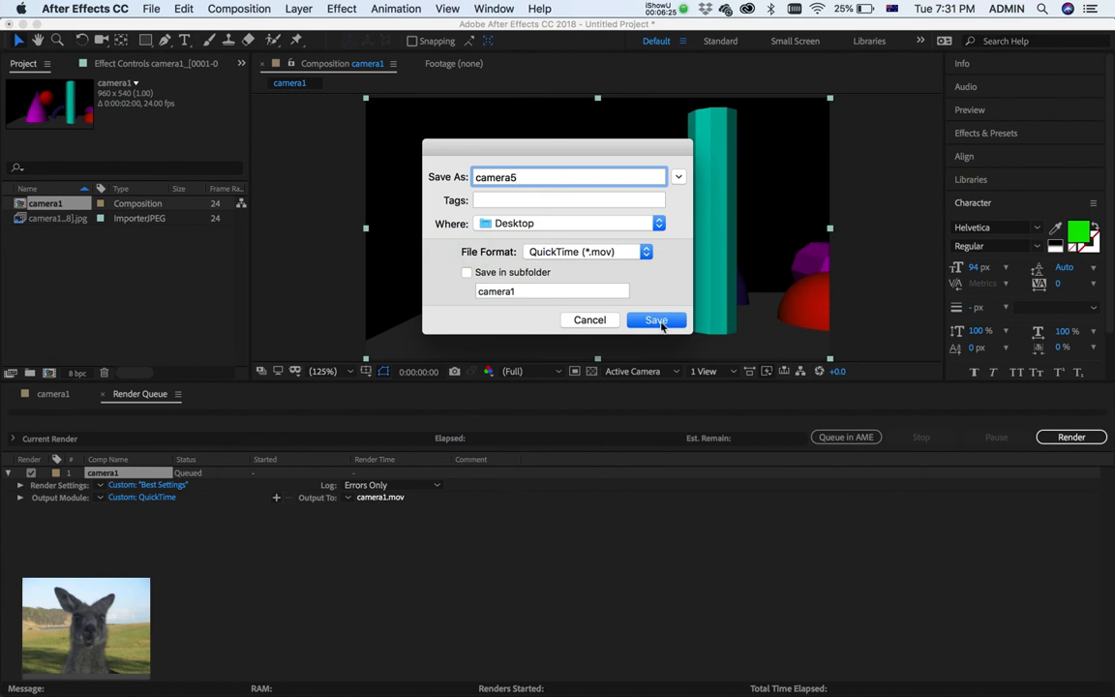
click(657, 319)
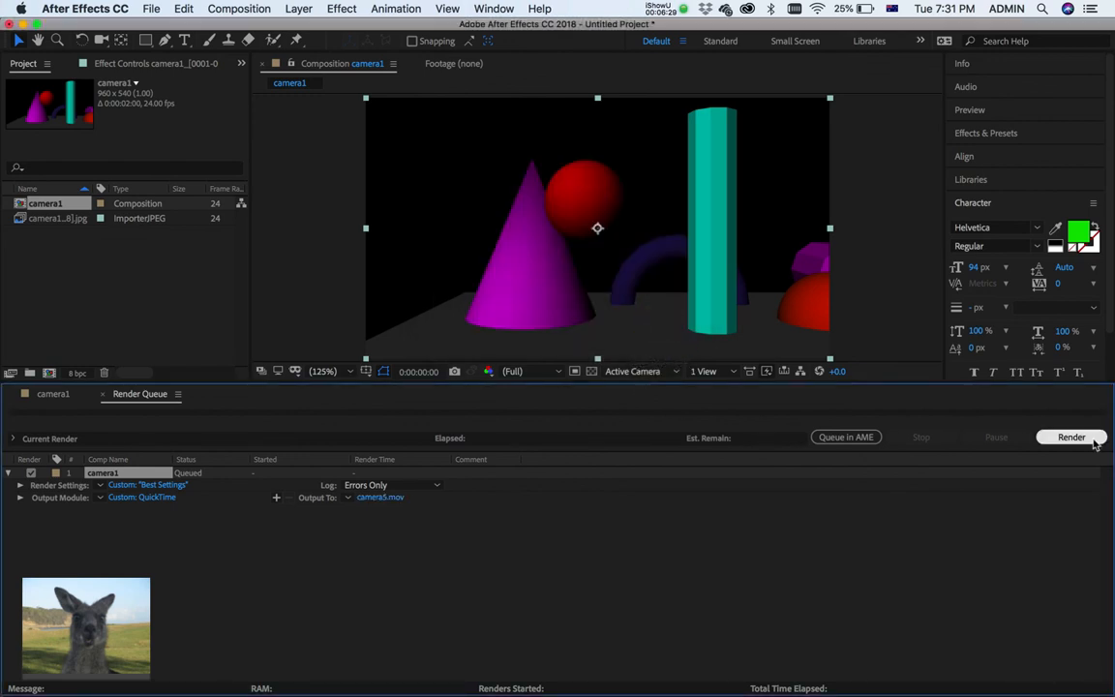
click(1072, 437)
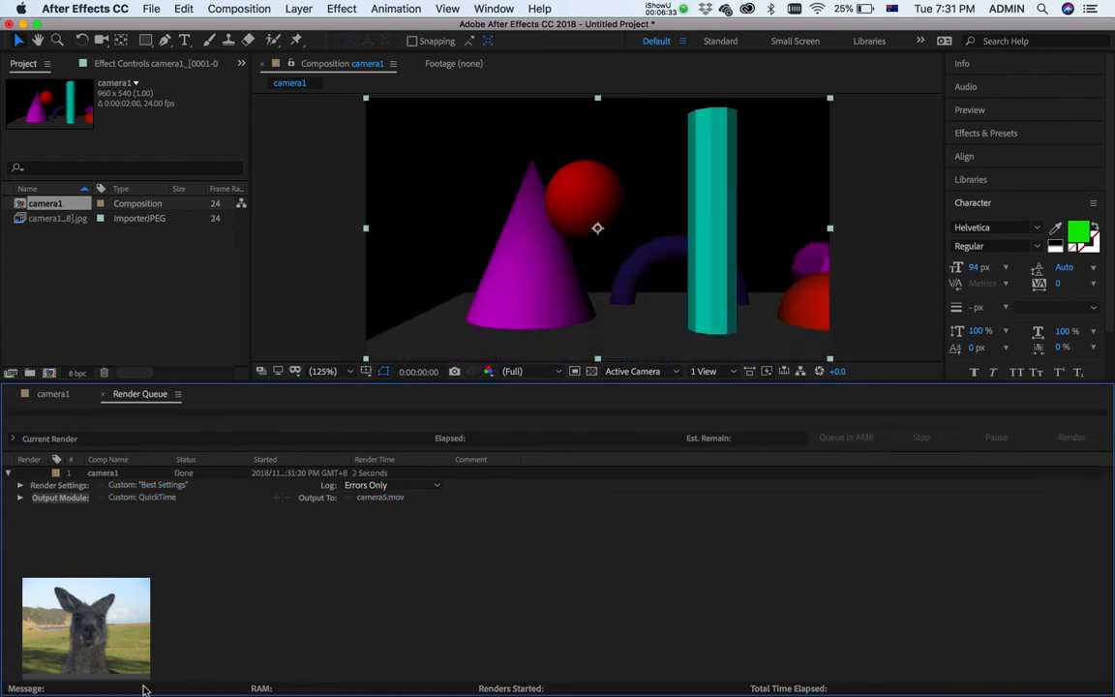
mouse_move(249, 562)
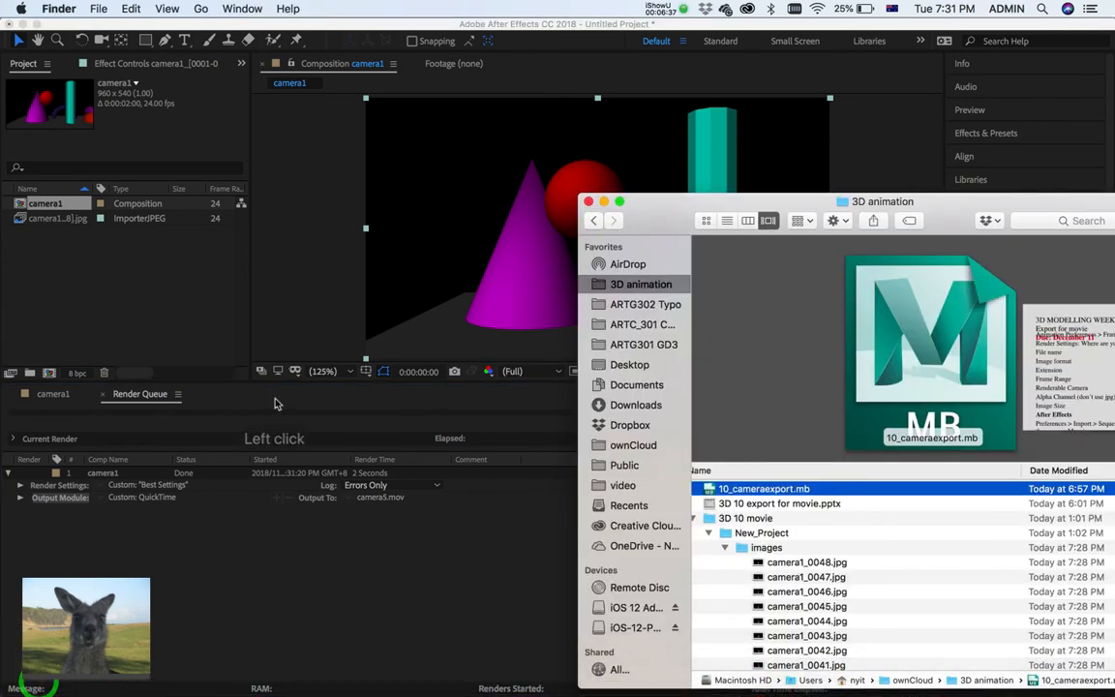
mouse_move(657, 363)
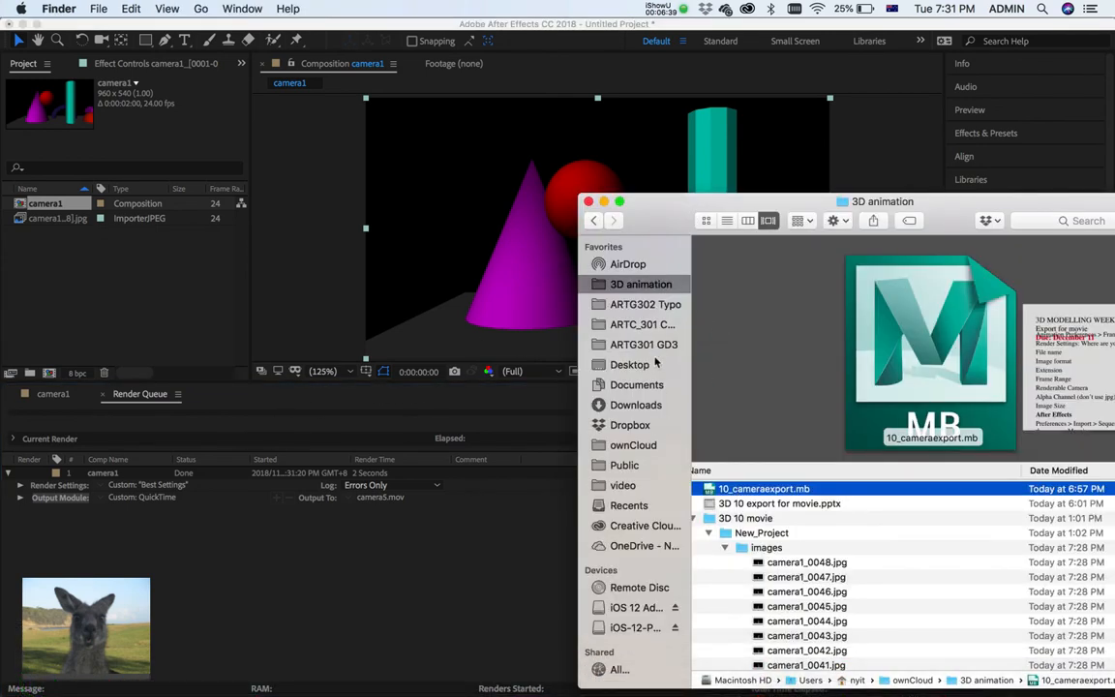
- Open camera5.mov from the Desktop in QuickTime Player and play the shapes animation
click(630, 364)
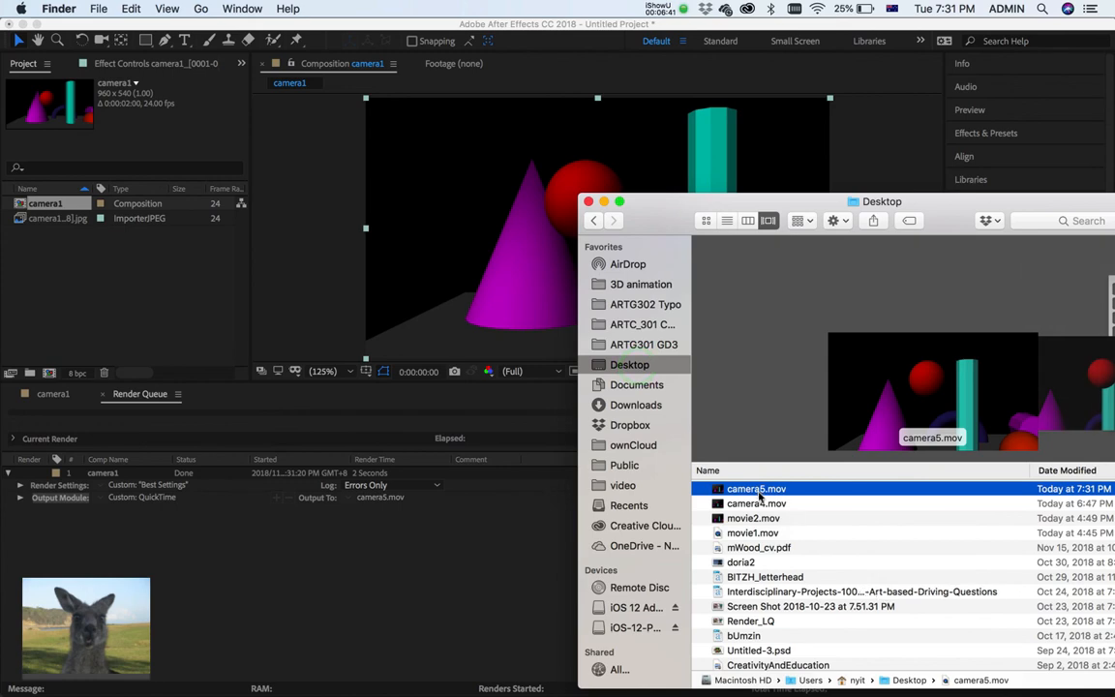
double_click(756, 488)
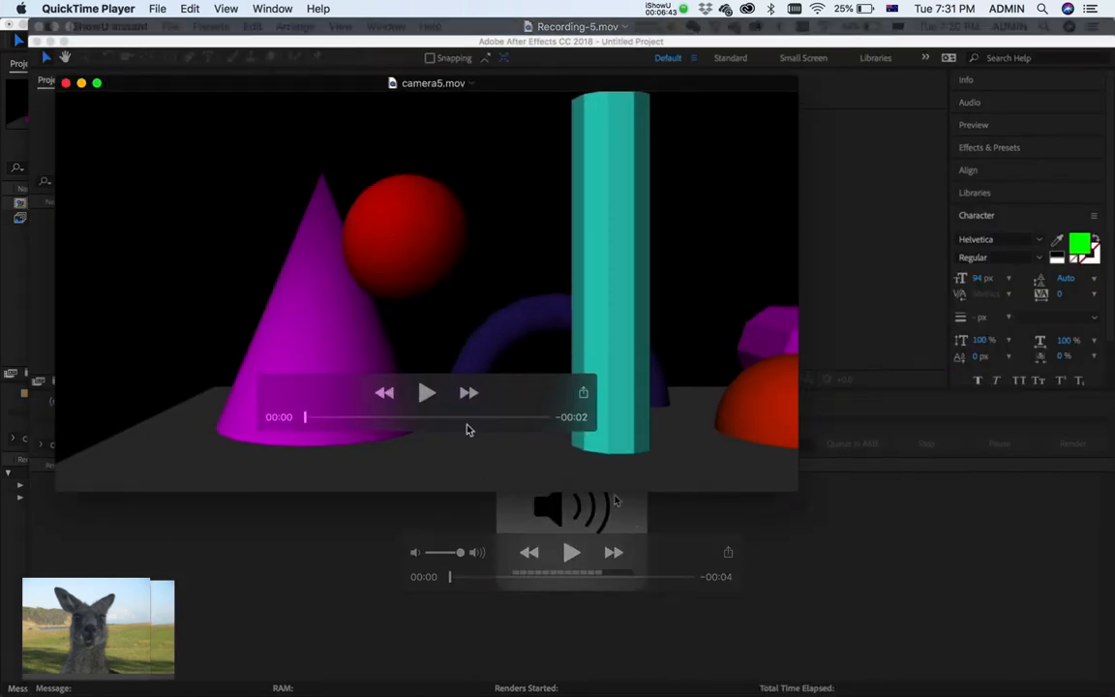
click(427, 392)
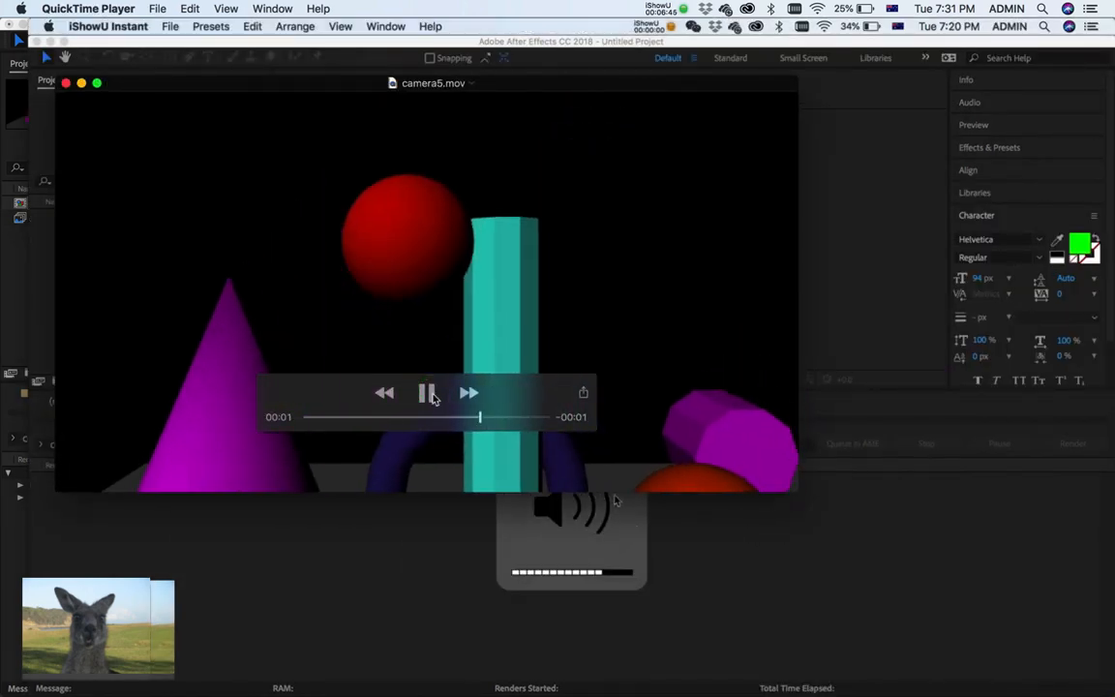